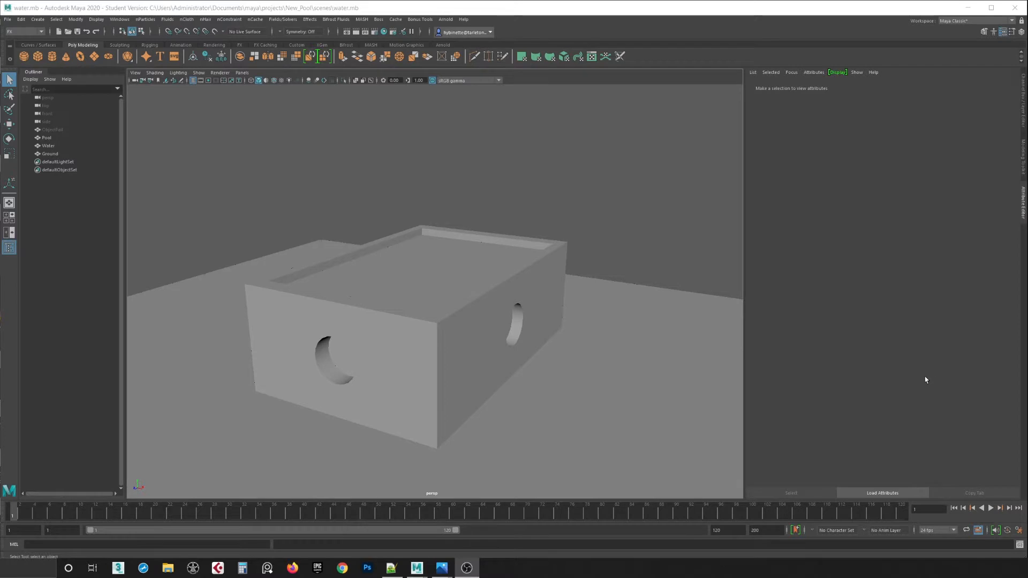
pyautogui.moveTo(650, 244)
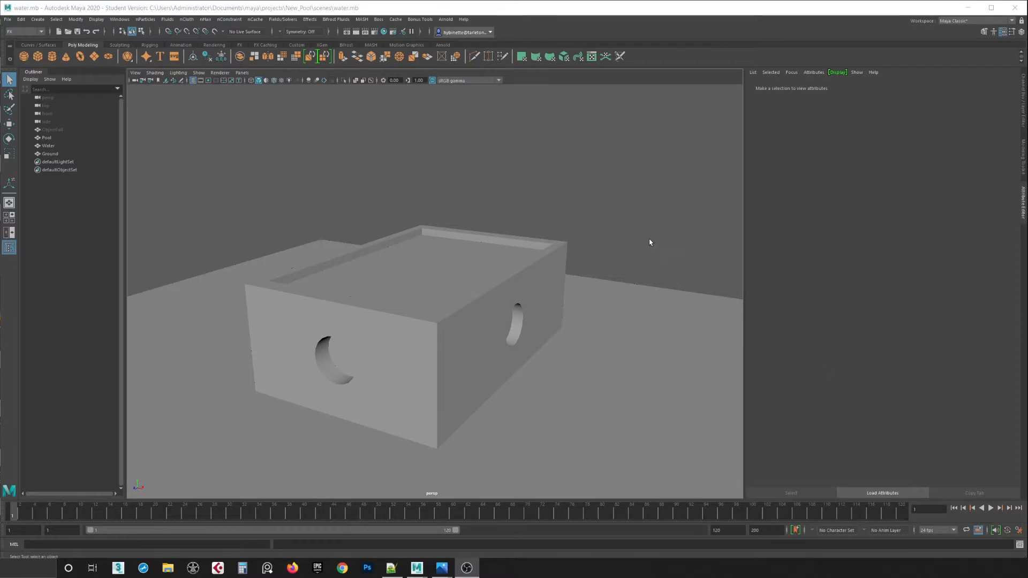
pyautogui.moveTo(662, 315)
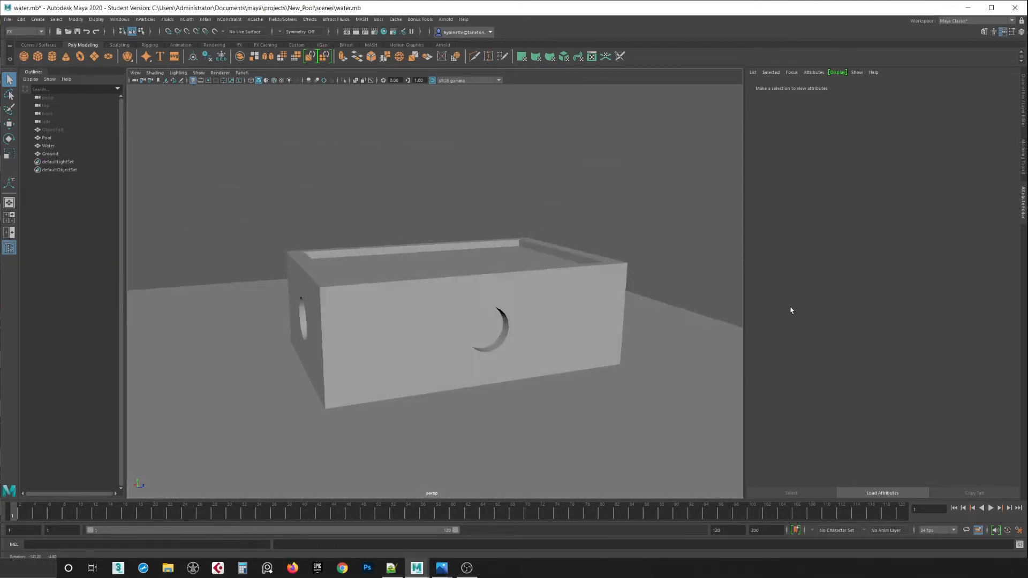
# Select the Water surface, then look at the Bifrost Fluids options window and close it
pyautogui.click(51, 153)
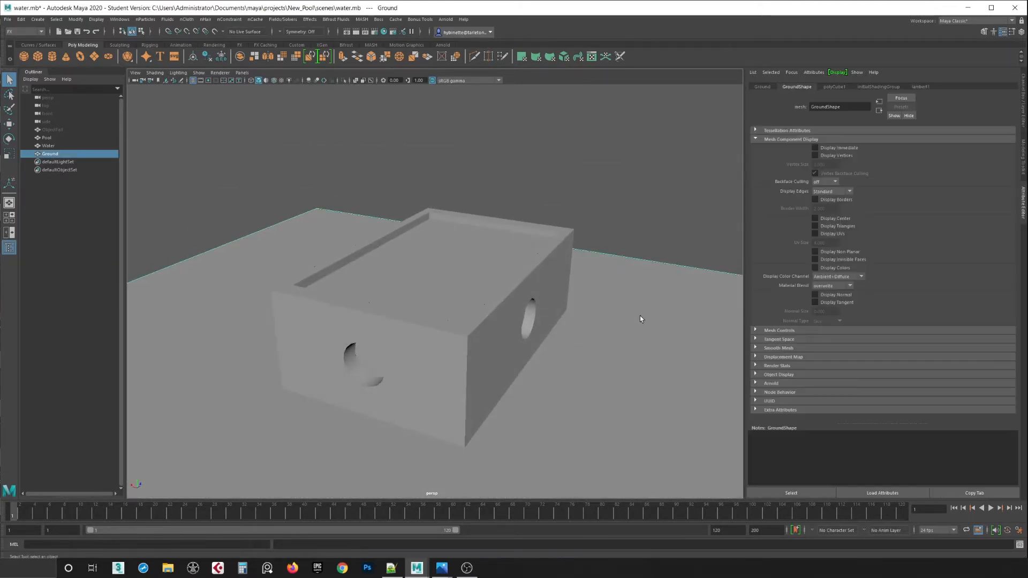
pyautogui.click(49, 145)
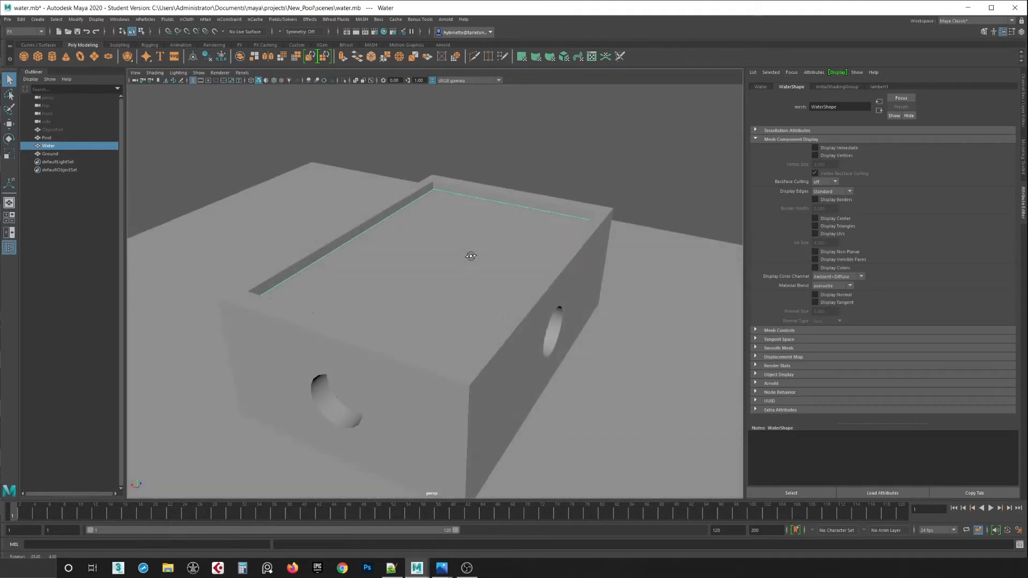
pyautogui.moveTo(335, 18)
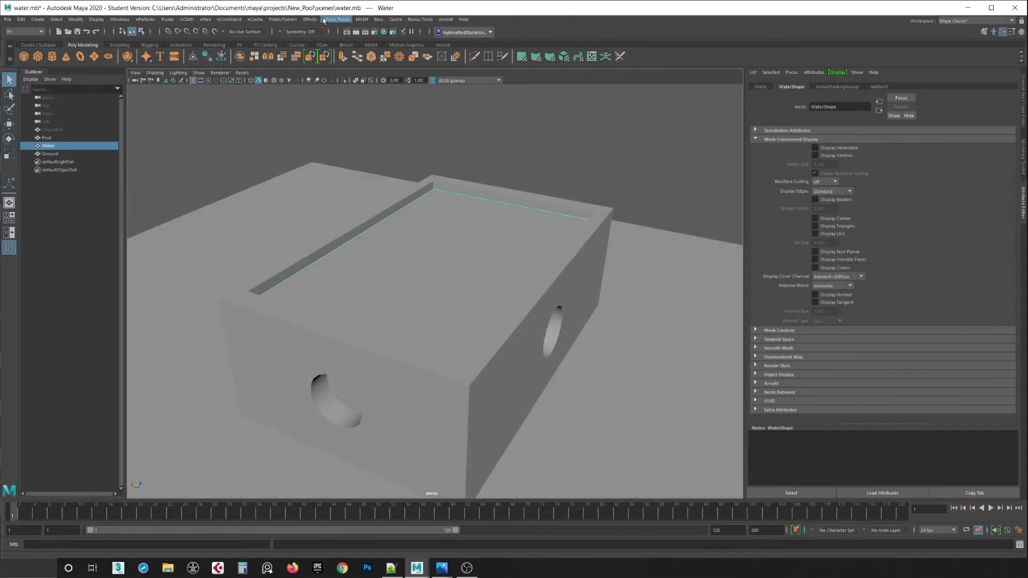
pyautogui.click(335, 19)
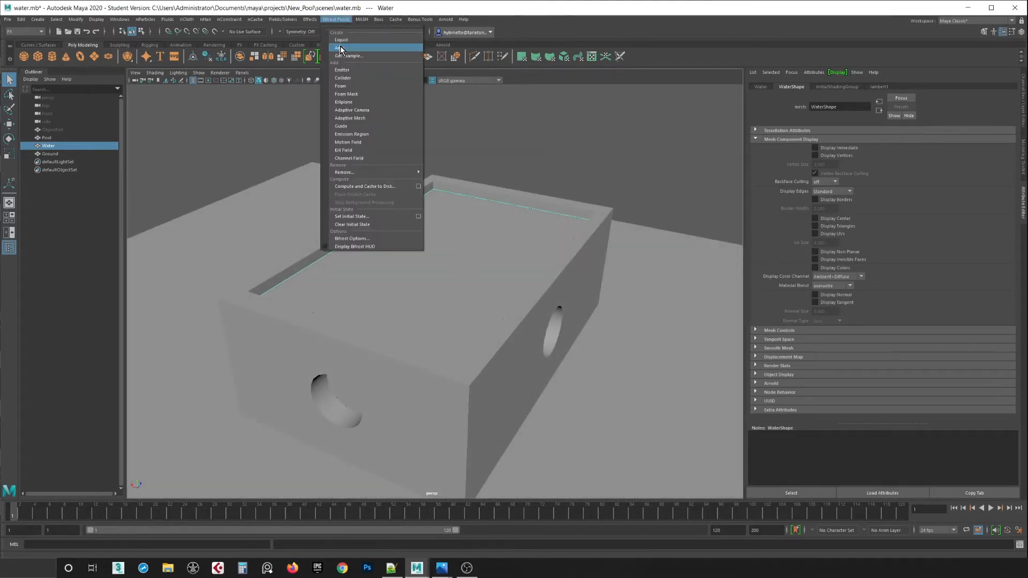
pyautogui.moveTo(376, 242)
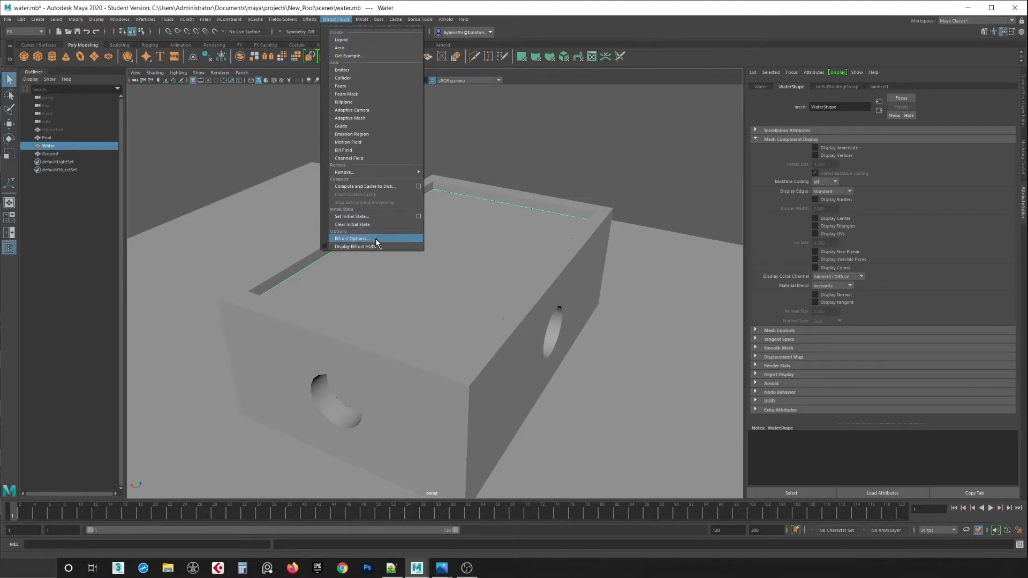
pyautogui.click(352, 238)
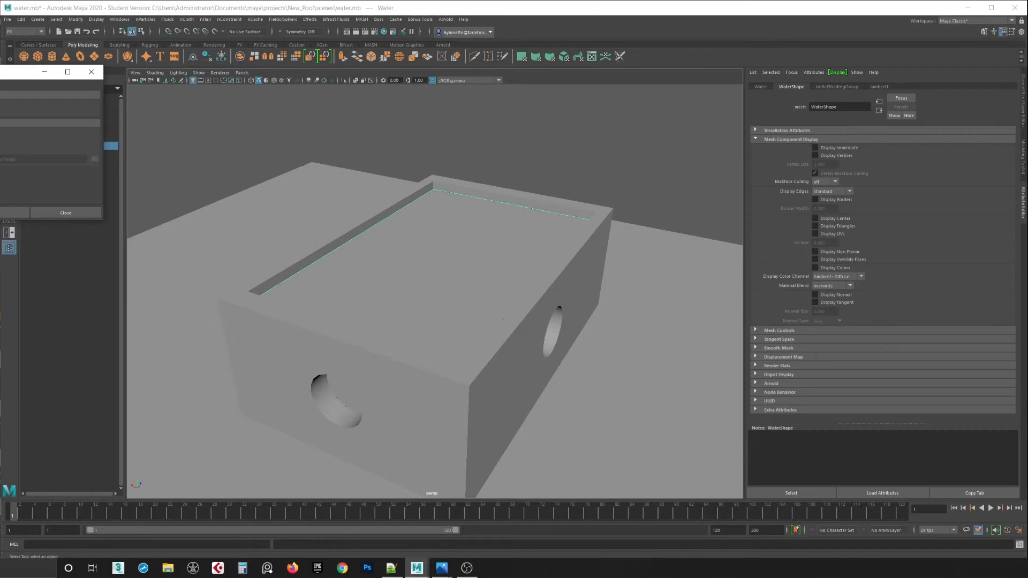
pyautogui.click(66, 212)
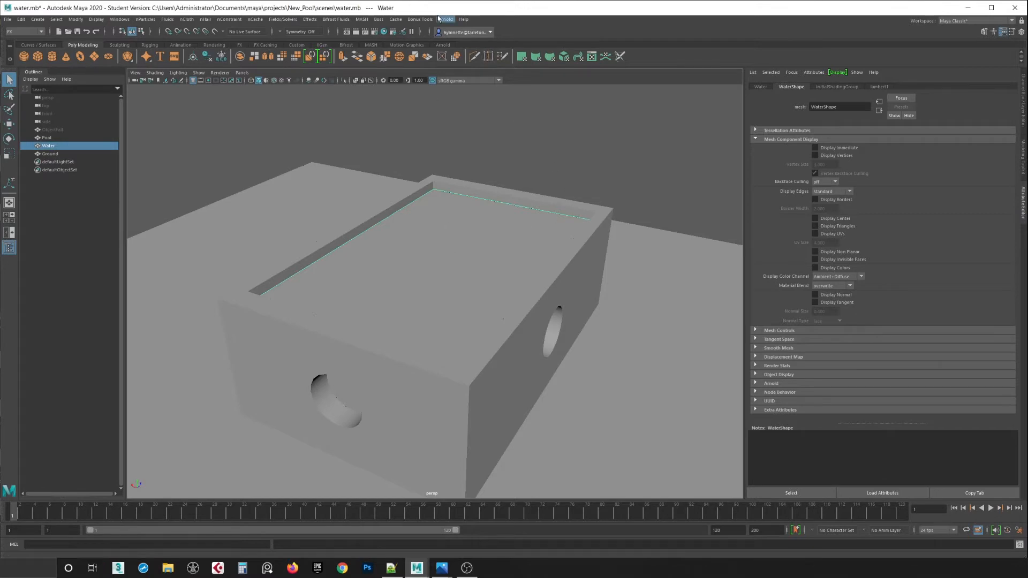
# Make the selected Water surface a Bifrost Liquid, creating its container, emitter and property nodes
pyautogui.click(336, 19)
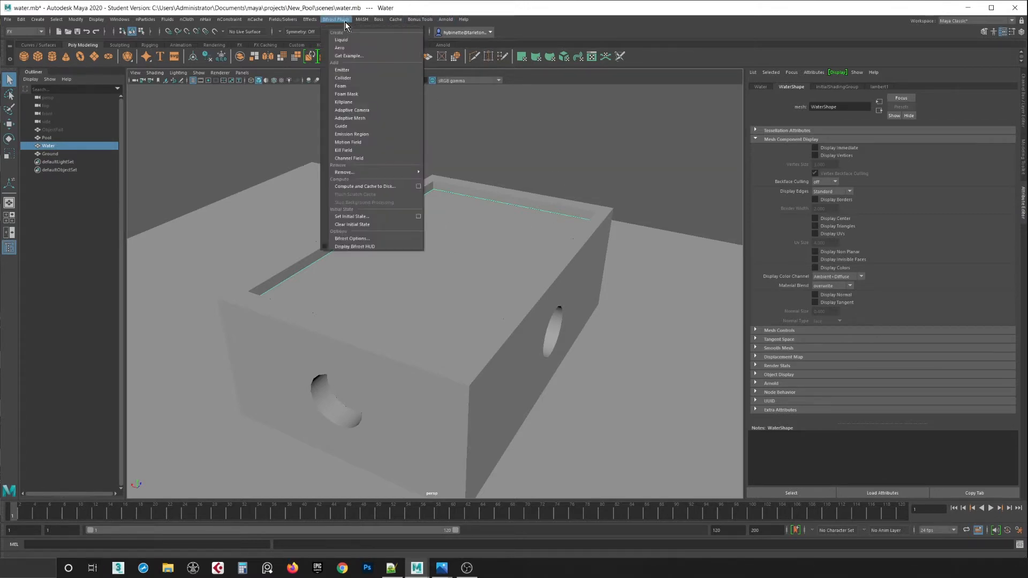
pyautogui.moveTo(341, 40)
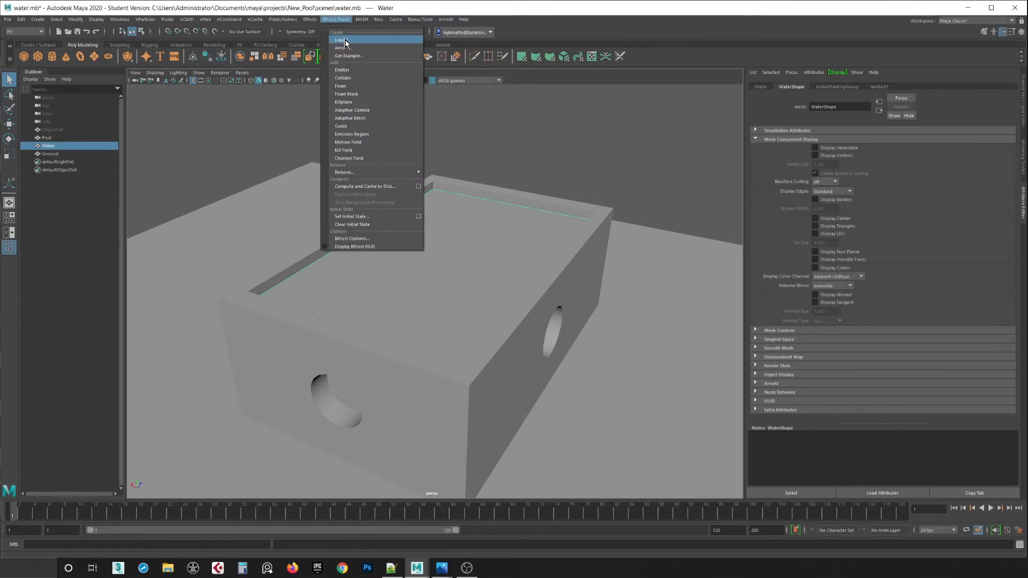
pyautogui.click(340, 39)
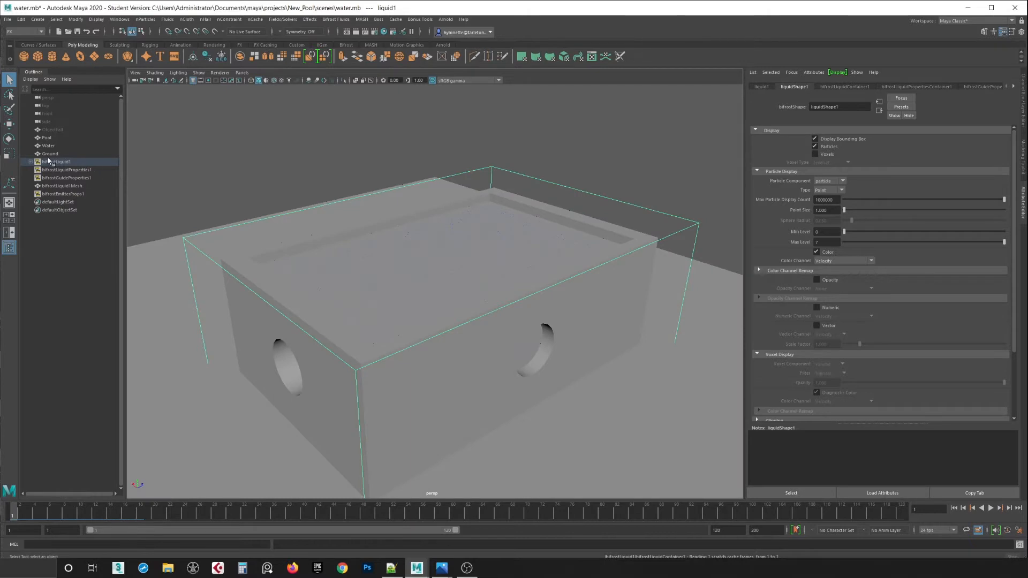
pyautogui.click(48, 145)
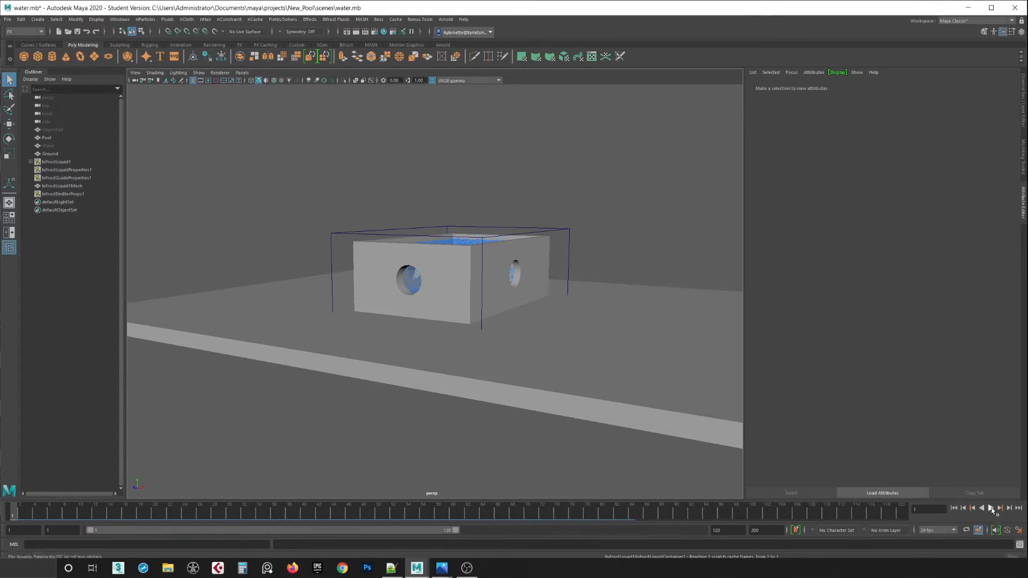
# Play the liquid briefly, then select the Pool box as the first collision object
pyautogui.click(990, 508)
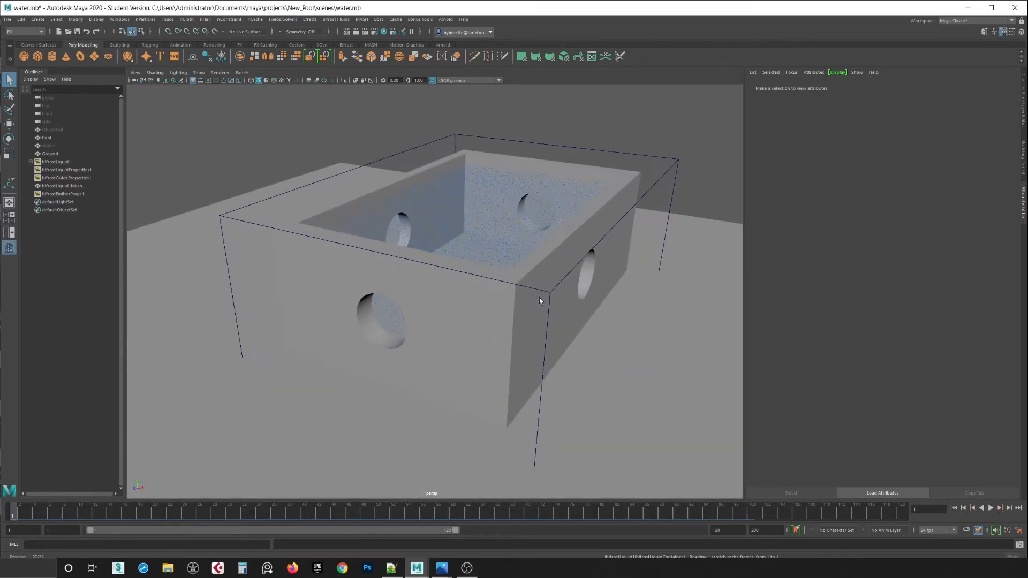
pyautogui.click(57, 162)
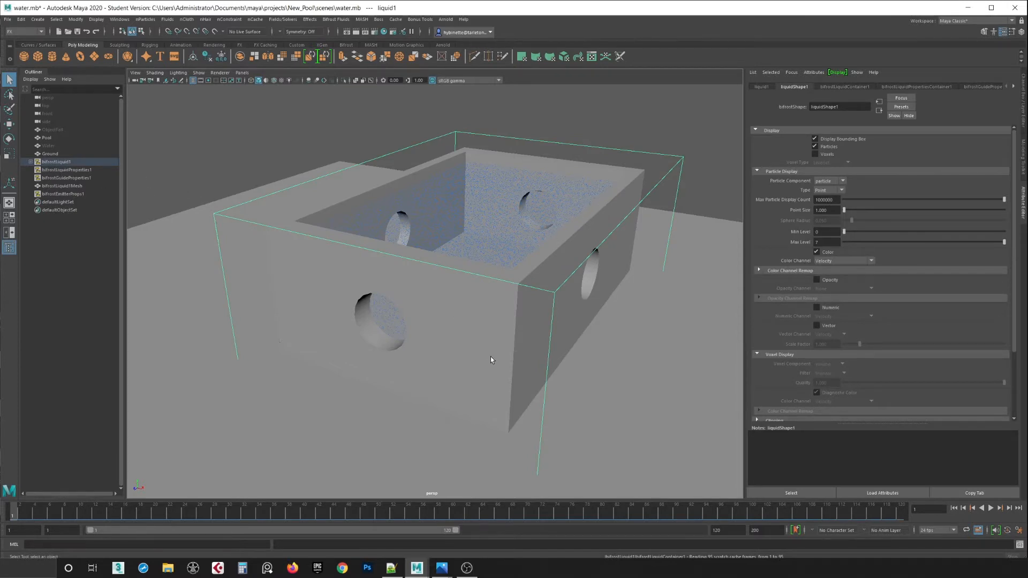
pyautogui.click(46, 138)
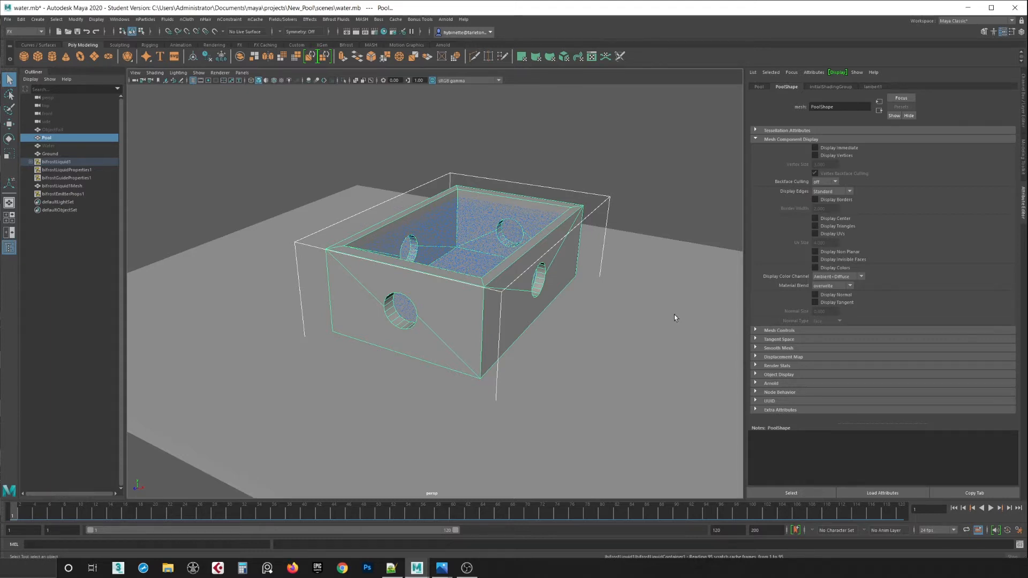
# Add Ground to the selection and make Pool and Ground Bifrost colliders
pyautogui.click(51, 154)
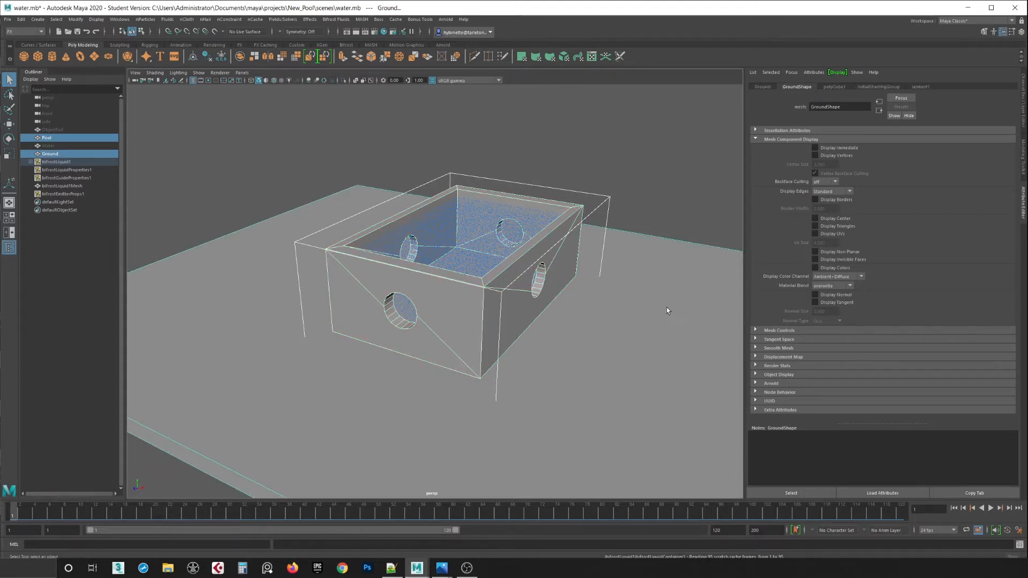
pyautogui.click(335, 18)
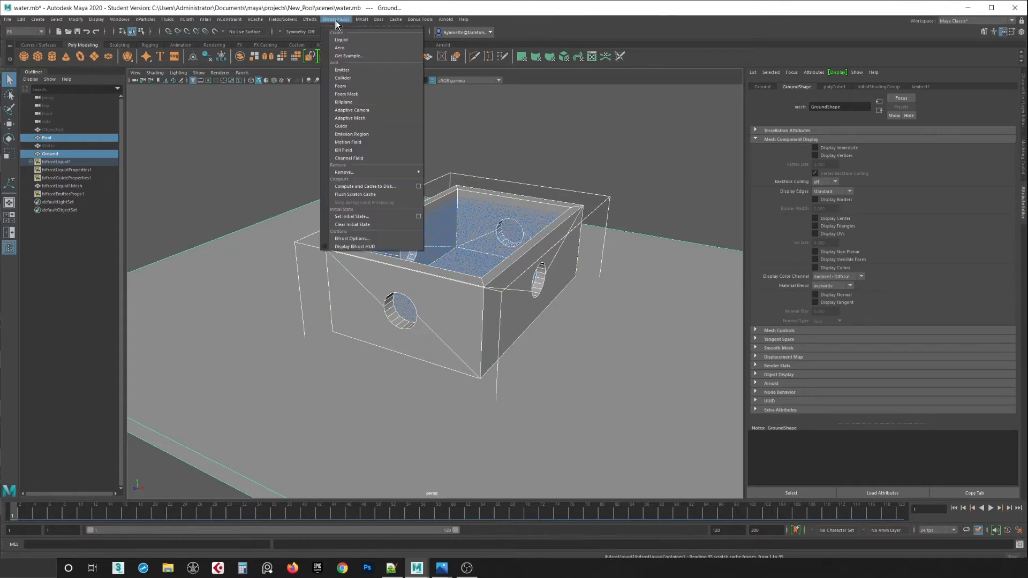
pyautogui.moveTo(352, 78)
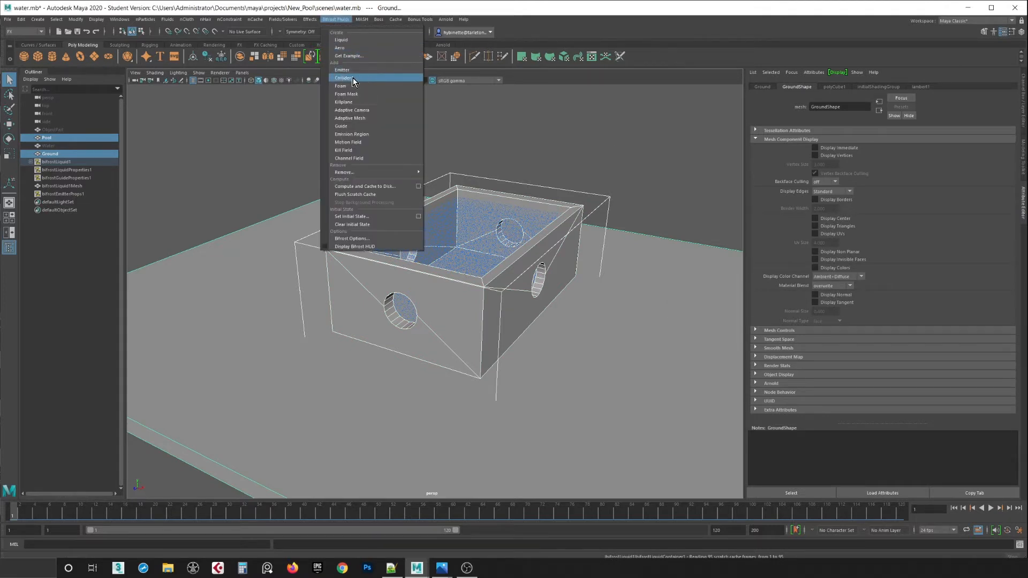
pyautogui.moveTo(358, 80)
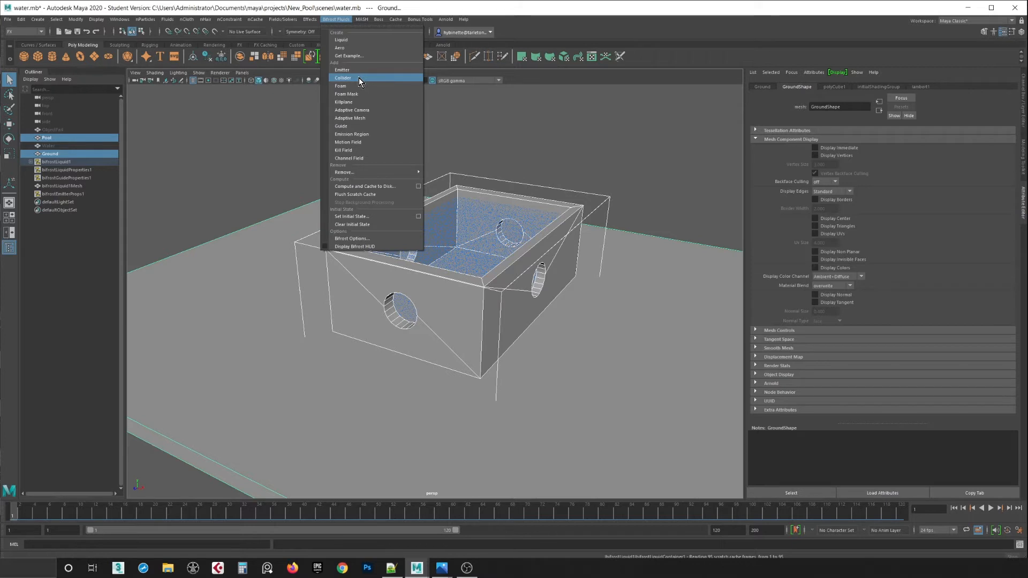
pyautogui.click(343, 78)
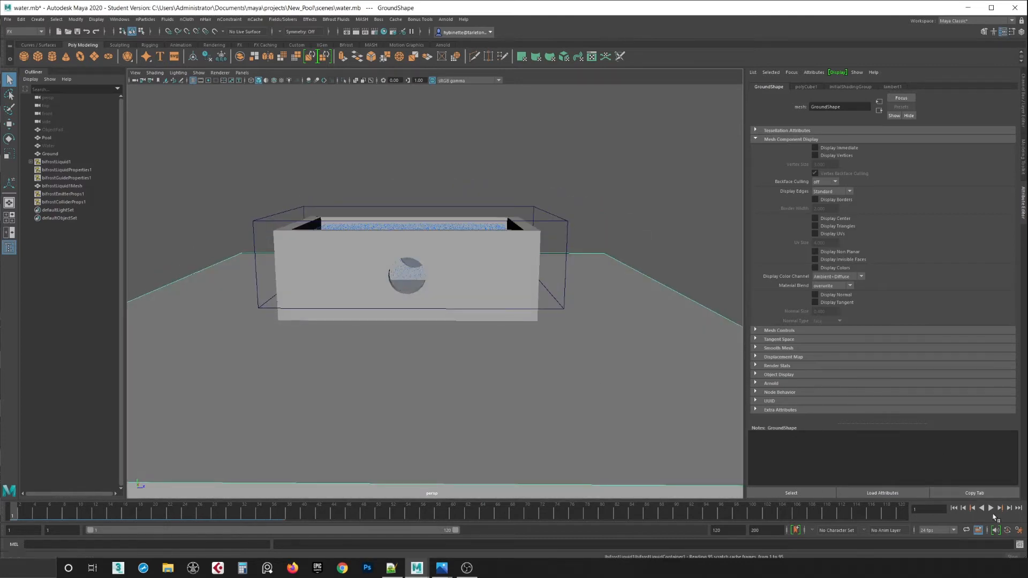
# Play the simulation so liquid starts spilling through the pool's hole, then stop it
pyautogui.click(991, 508)
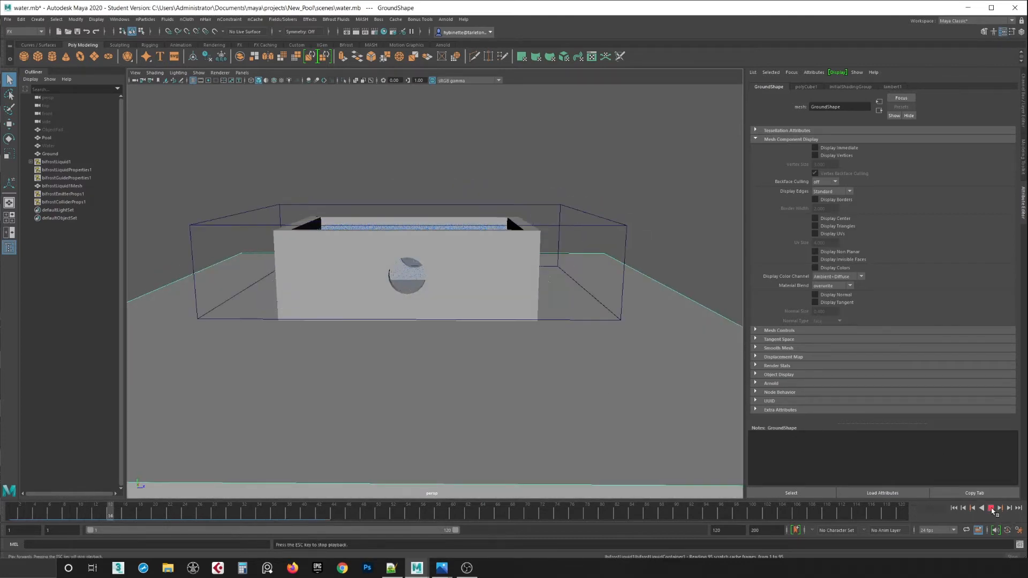
pyautogui.click(990, 508)
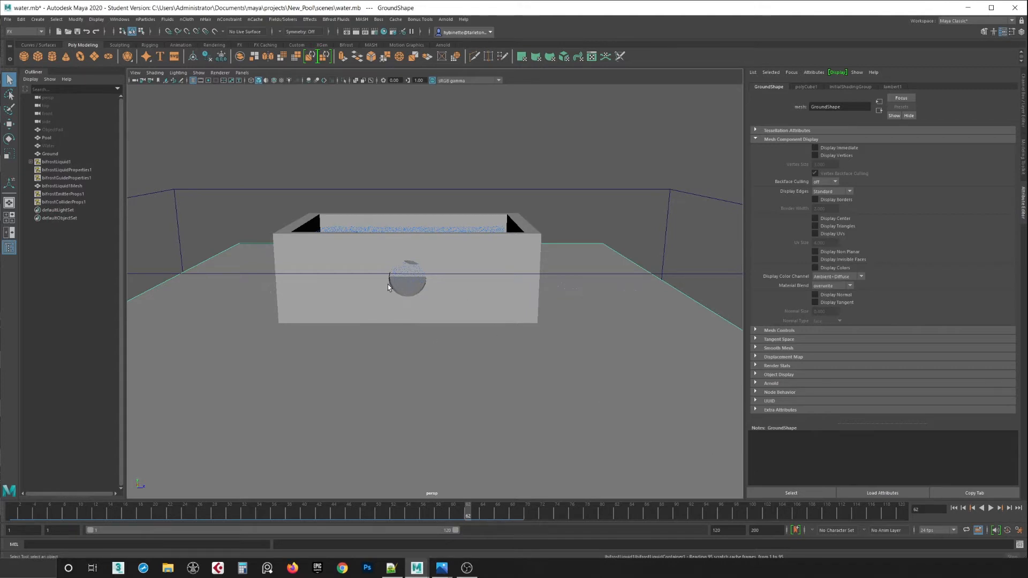
# Set the liquidShape1 particle display point size to 10 so the water reads as a solid mass
pyautogui.click(65, 170)
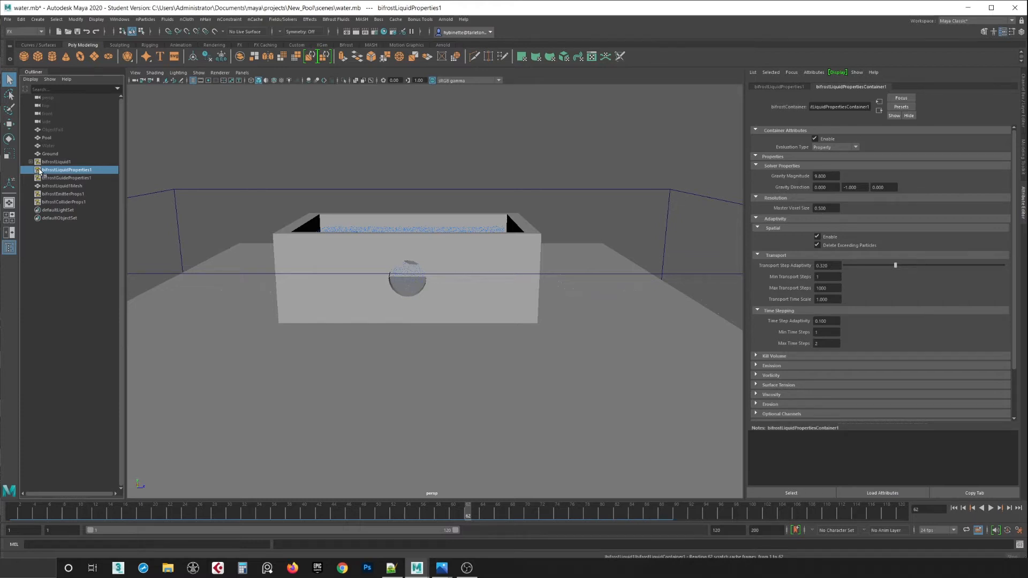
pyautogui.moveTo(589, 324)
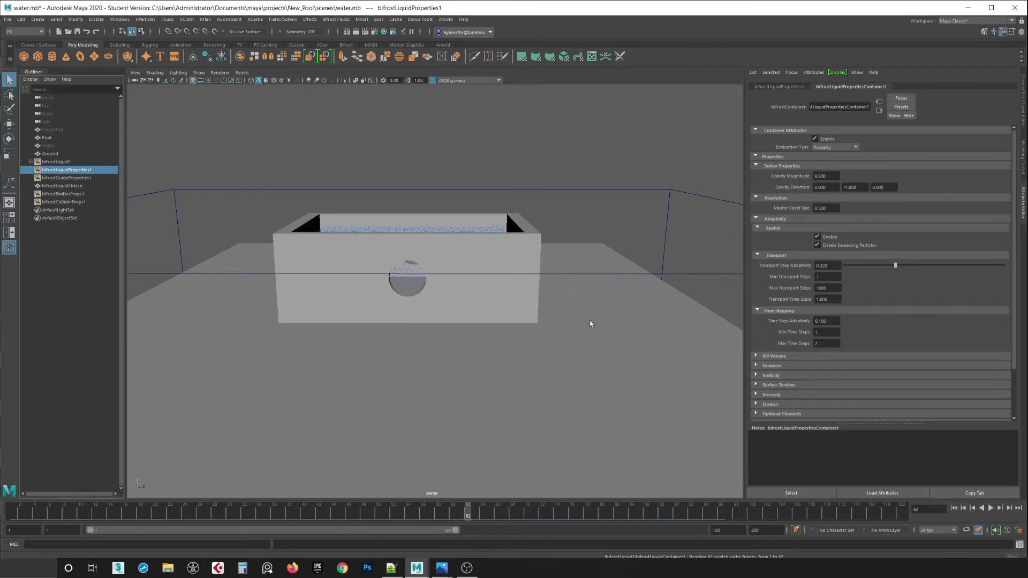
pyautogui.click(56, 162)
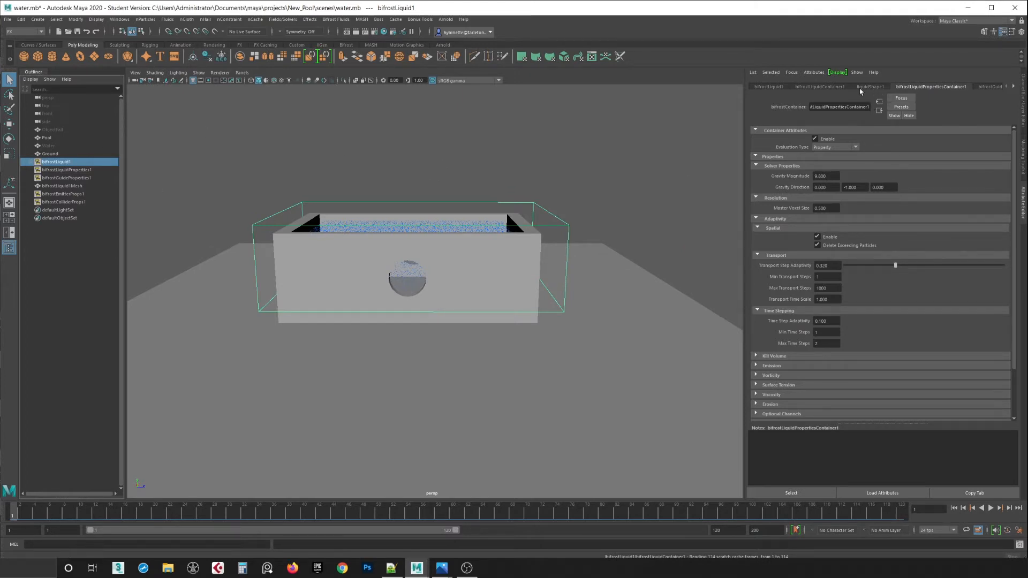
pyautogui.moveTo(872, 90)
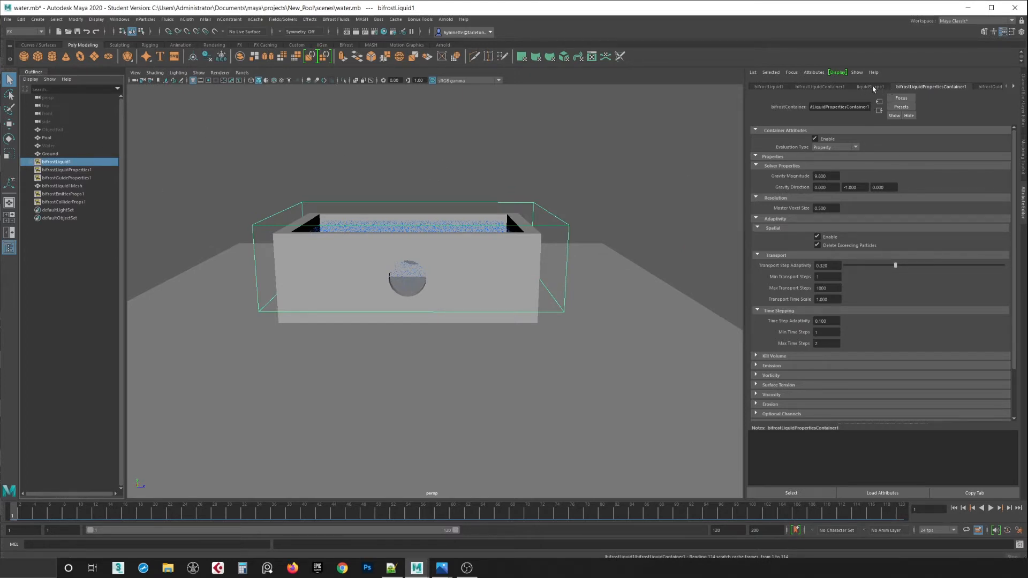
pyautogui.click(870, 86)
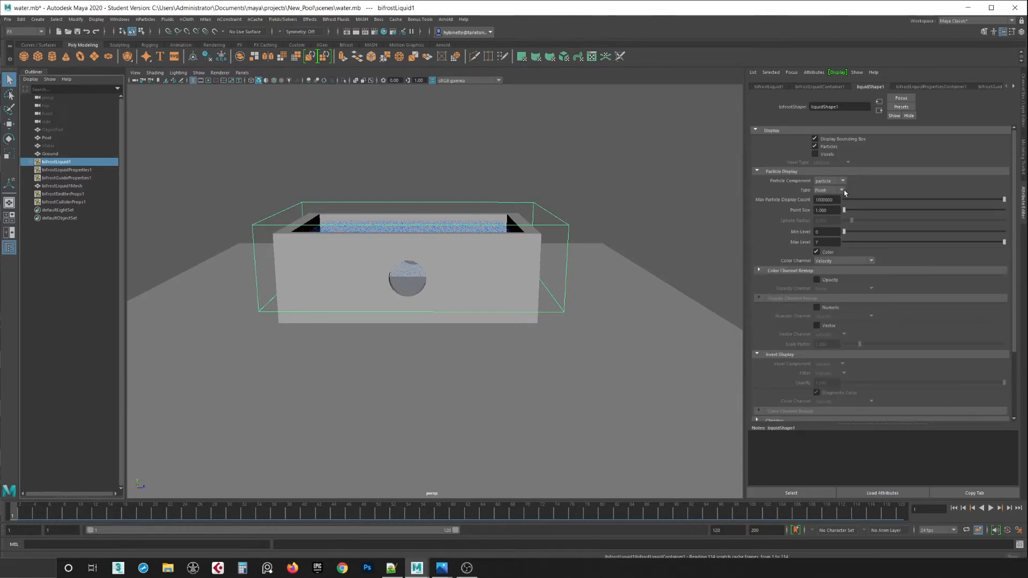
pyautogui.tripleClick(826, 210)
pyautogui.write('10.000')
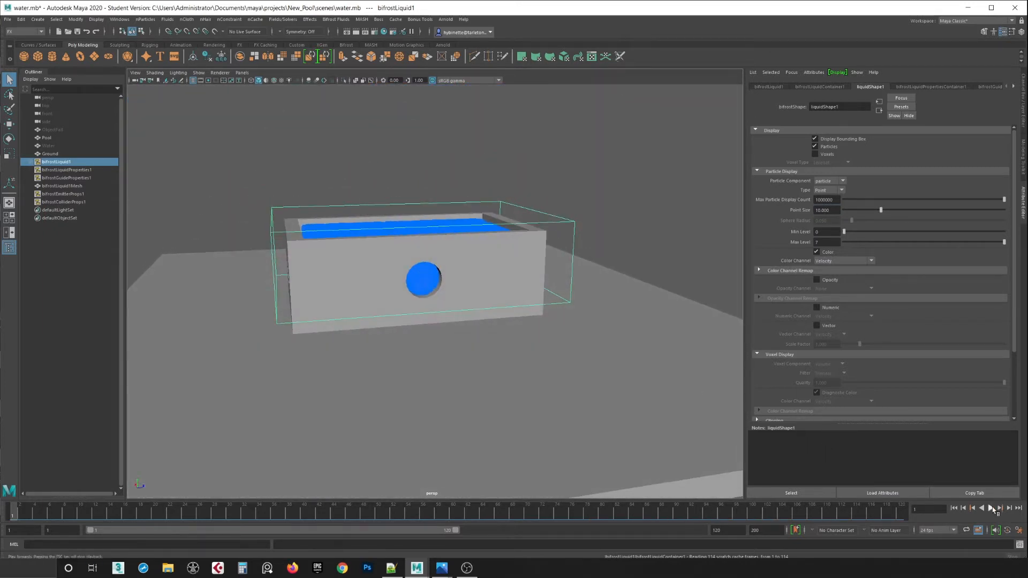
# Play the liquid pouring out, then add an Arnold Physical Sky light to the scene
pyautogui.click(990, 508)
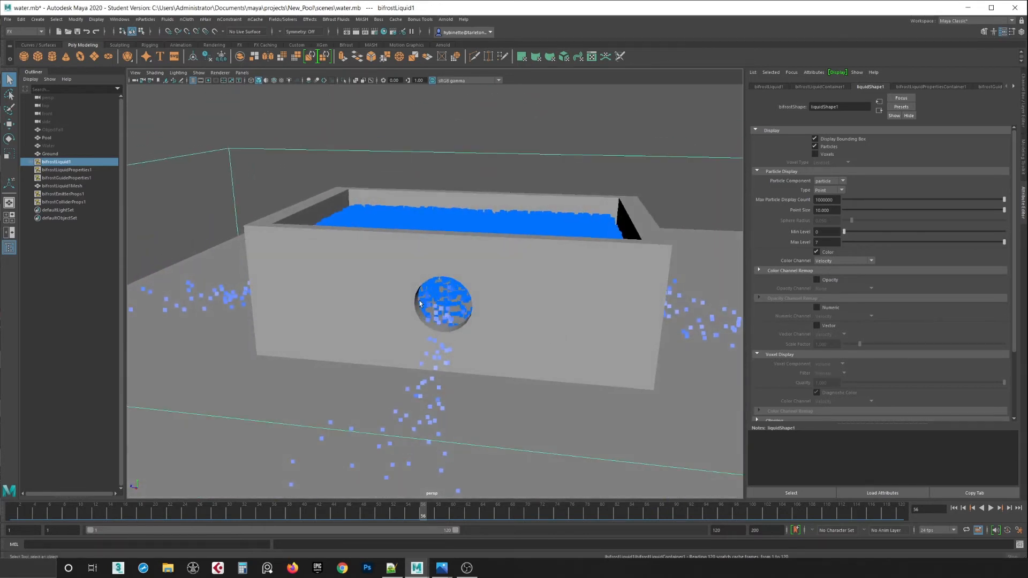
pyautogui.click(446, 19)
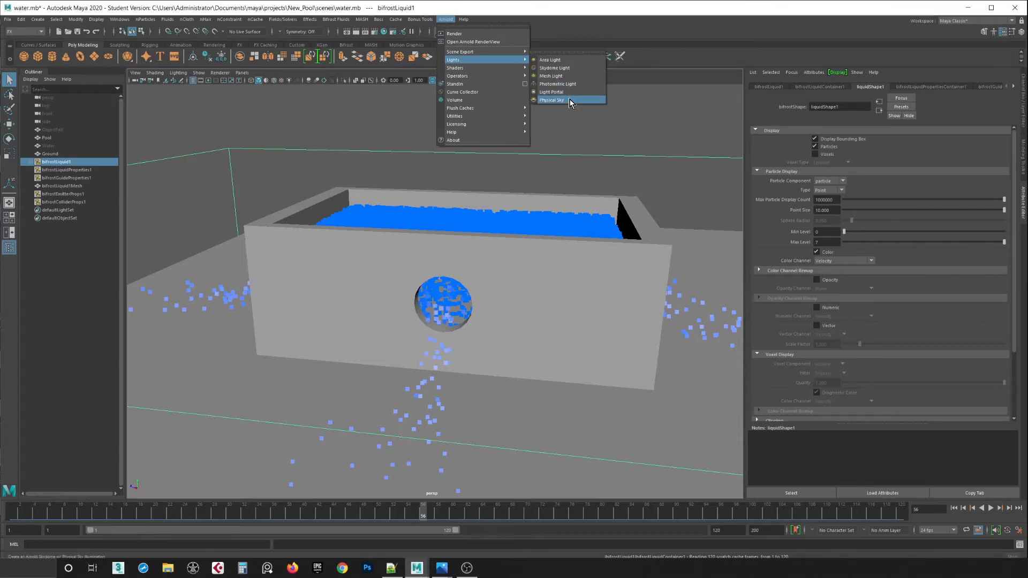
pyautogui.click(552, 101)
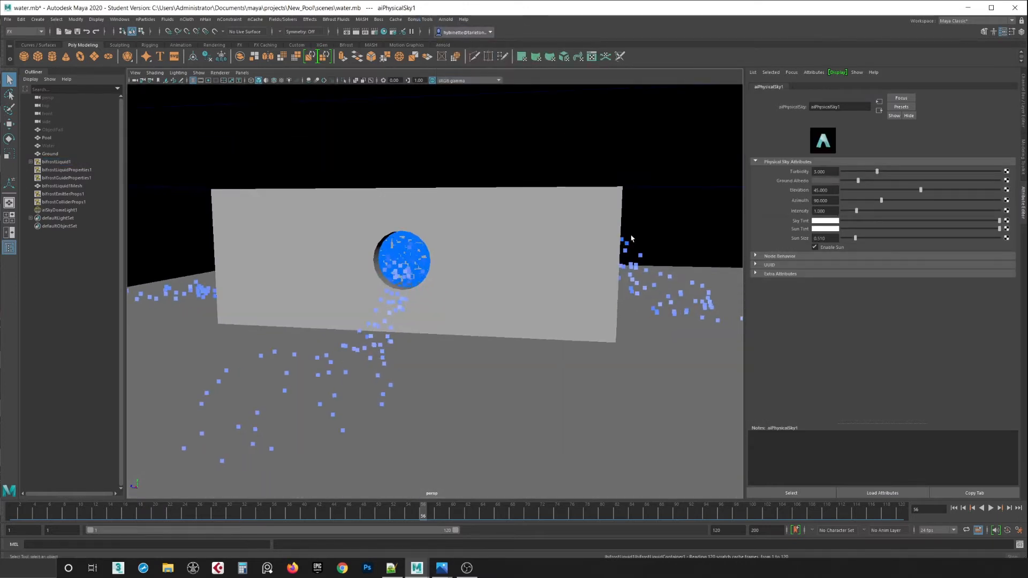
# Render the current frame of the pool scene in Arnold RenderView
pyautogui.click(446, 20)
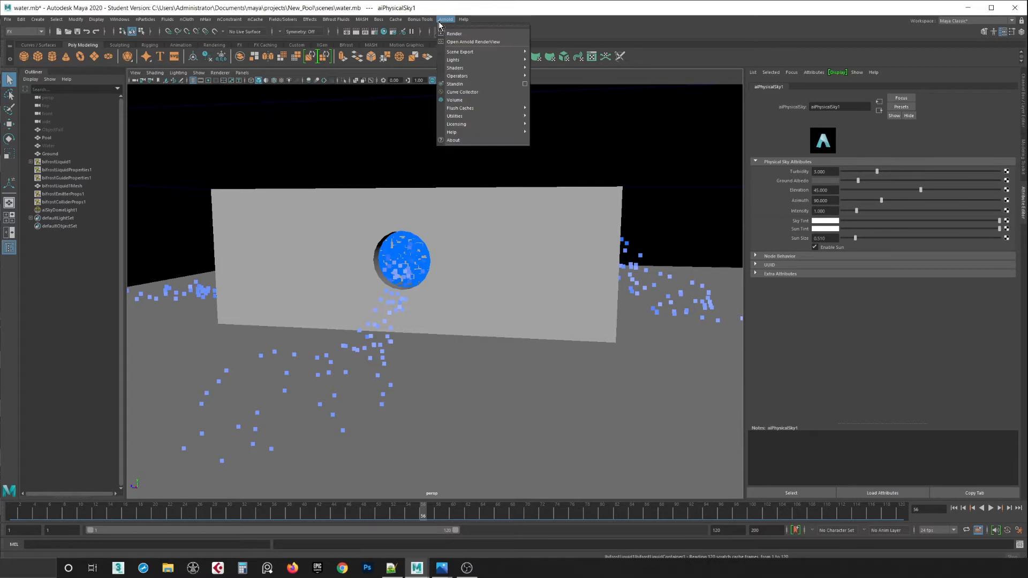
pyautogui.click(472, 42)
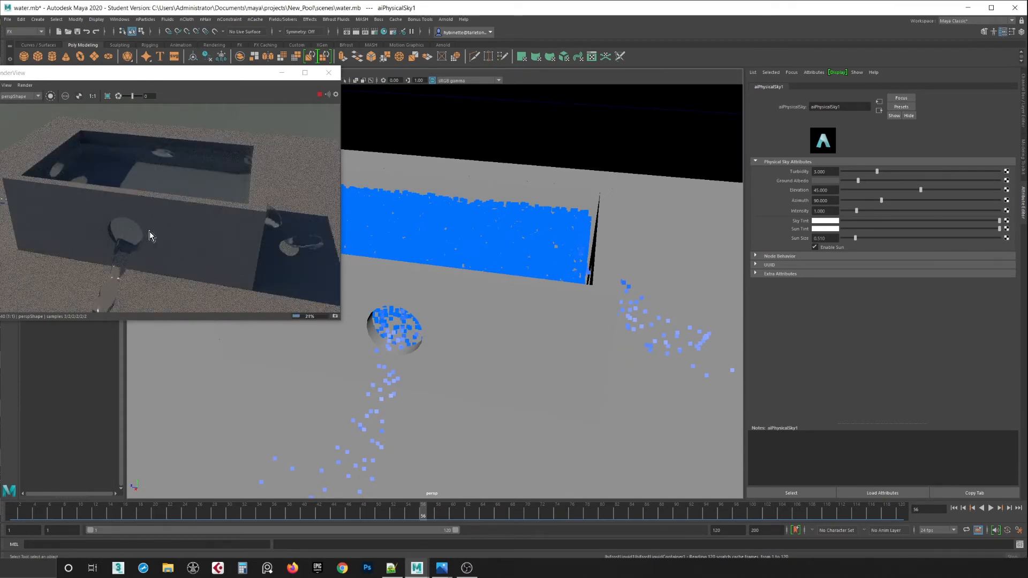
pyautogui.moveTo(124, 236)
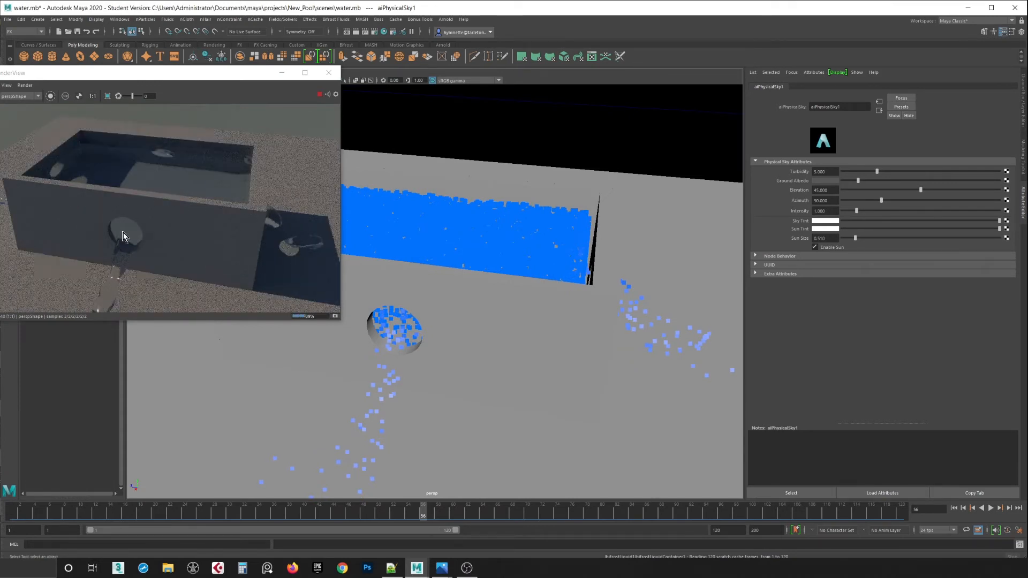
pyautogui.moveTo(475, 270)
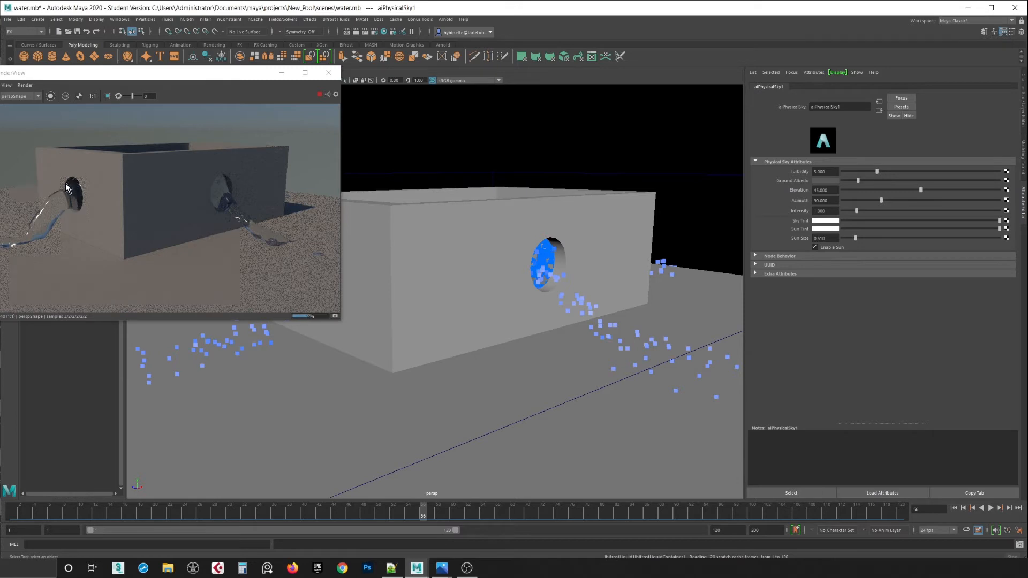
# Close RenderView, set bifrostLiquidProperties1 Master Voxel Size to 0.25 and replay the simulation from the start
pyautogui.click(328, 73)
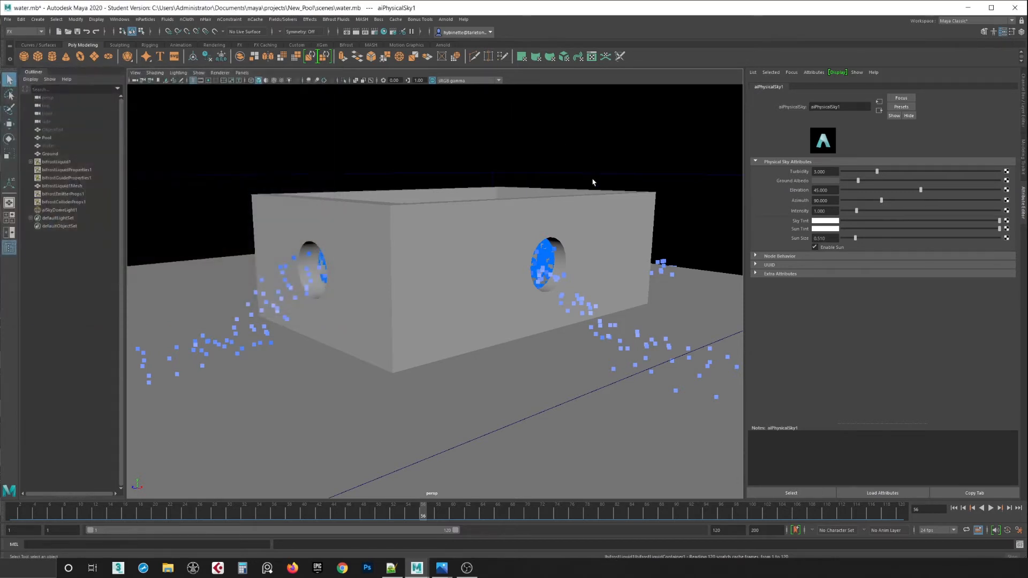
pyautogui.moveTo(48, 186)
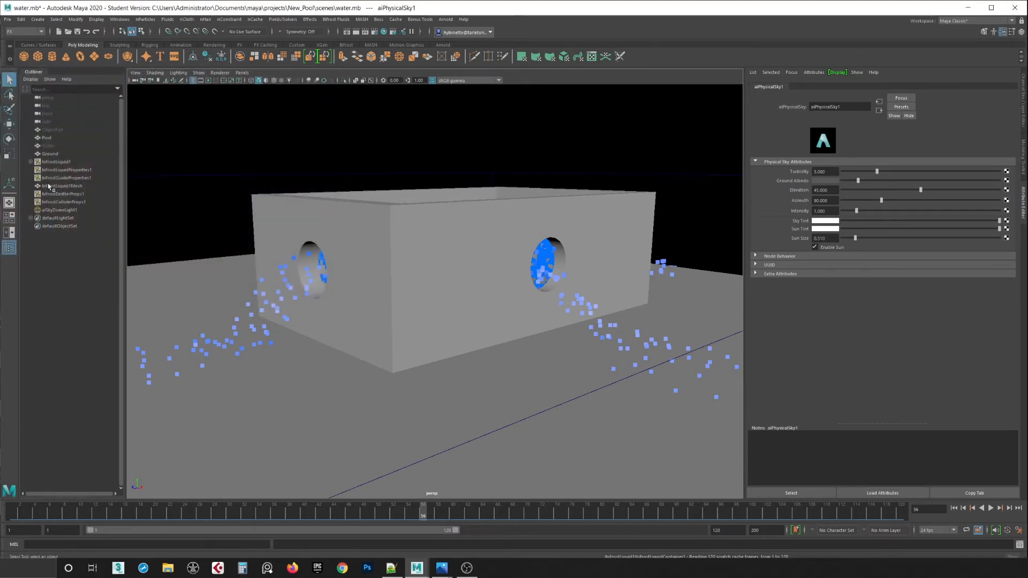
pyautogui.click(65, 169)
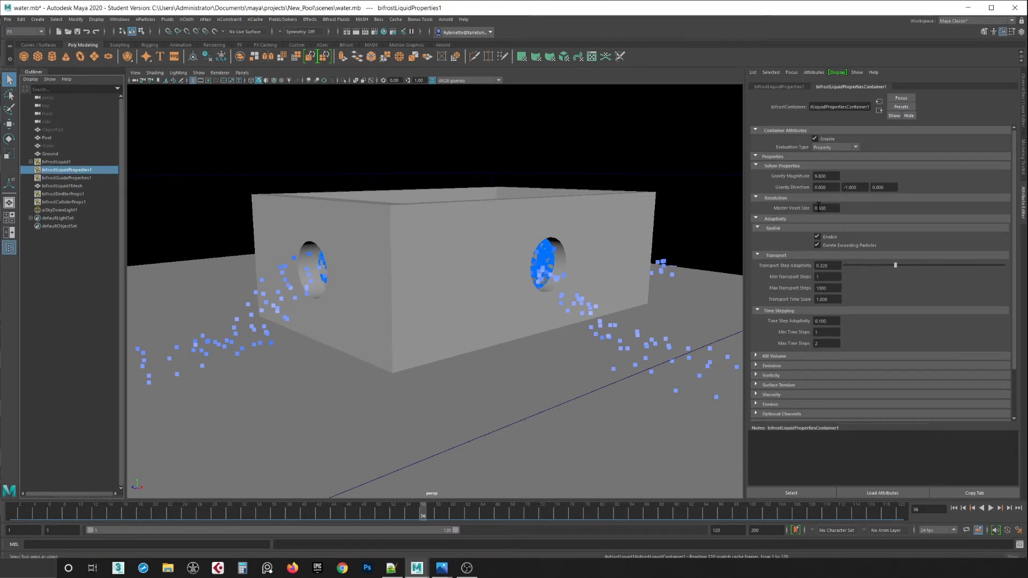
pyautogui.tripleClick(826, 208)
pyautogui.write('0.250')
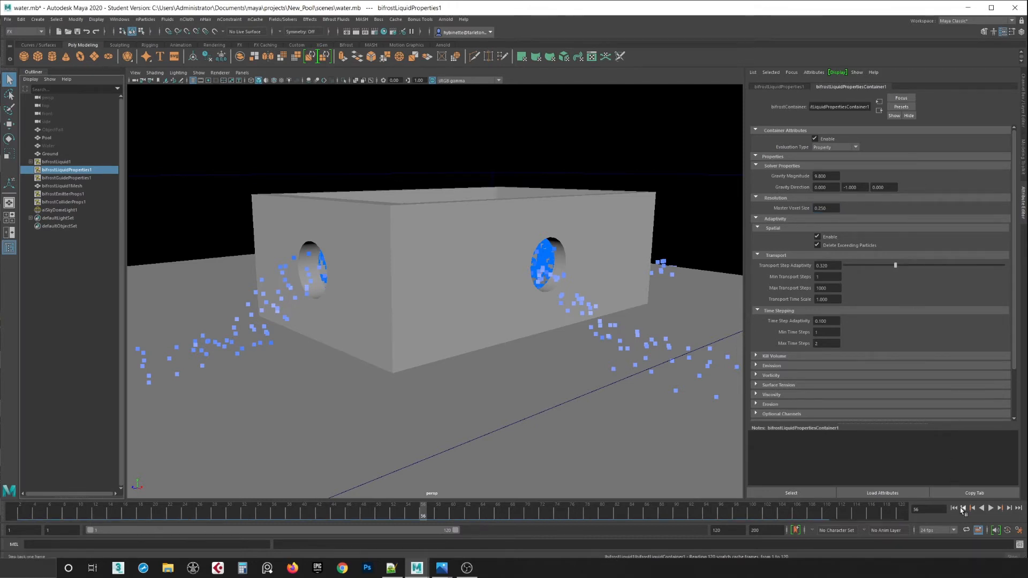
pyautogui.click(992, 508)
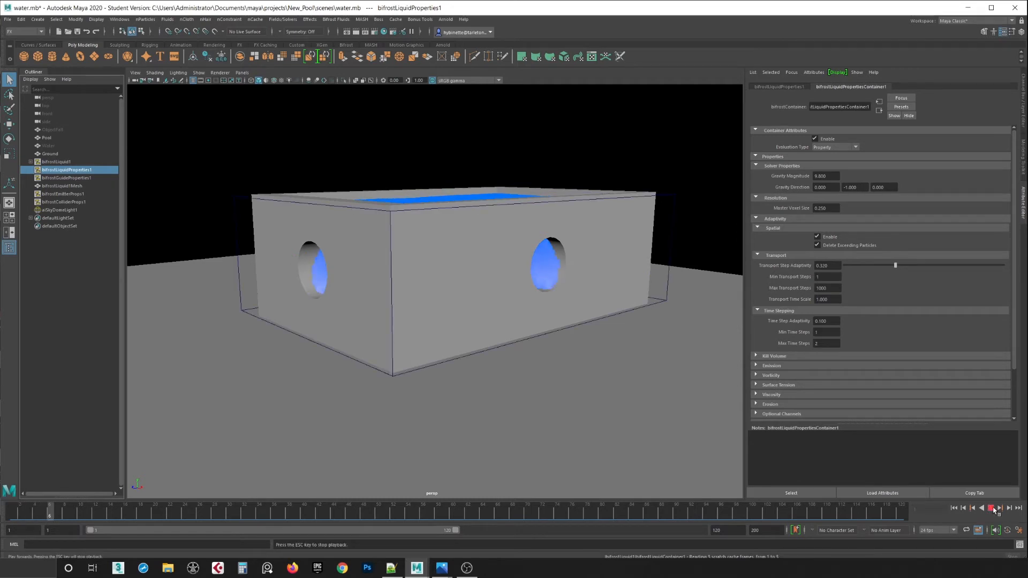
pyautogui.click(992, 510)
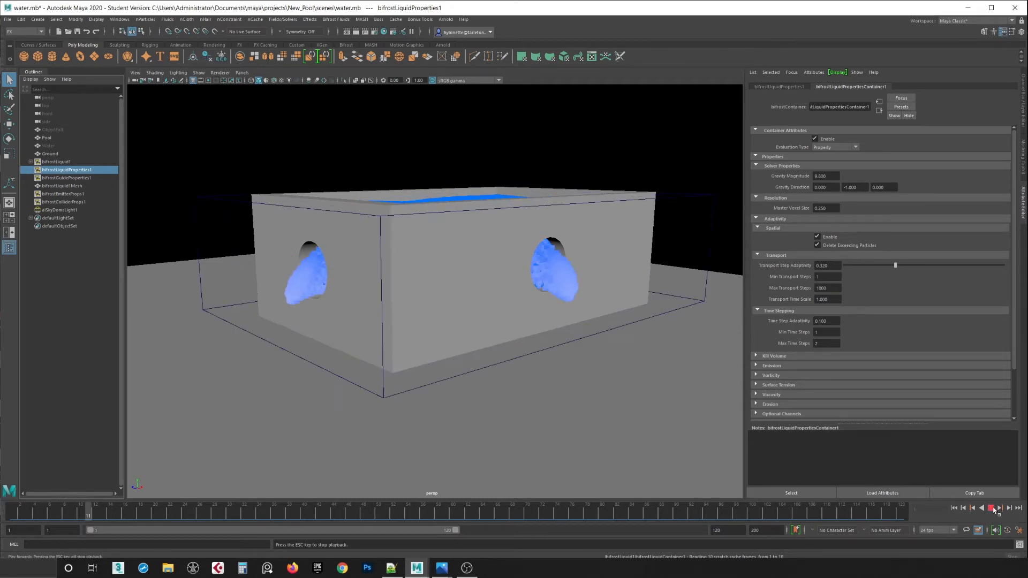
pyautogui.click(992, 508)
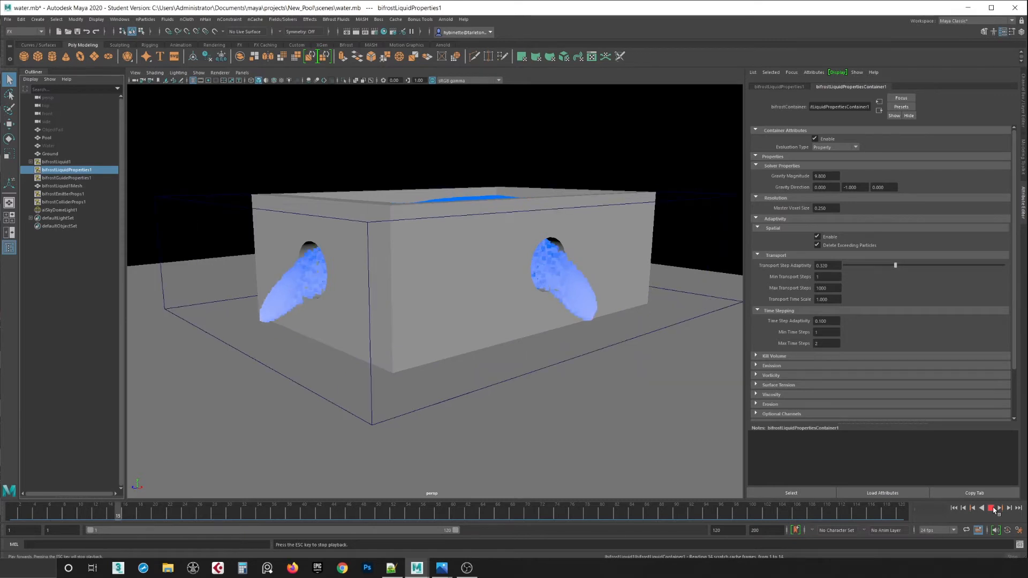
pyautogui.click(991, 508)
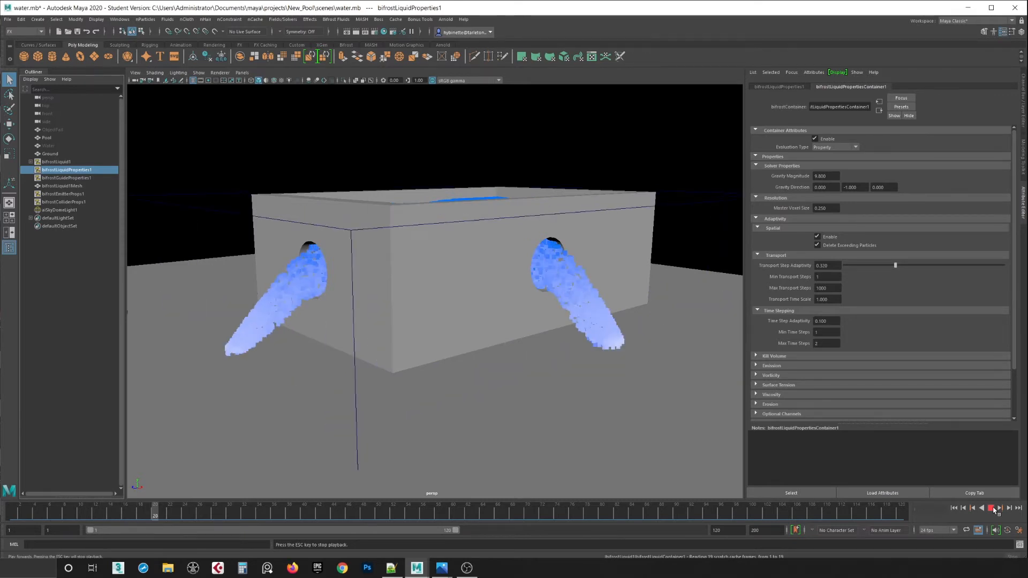
pyautogui.click(991, 508)
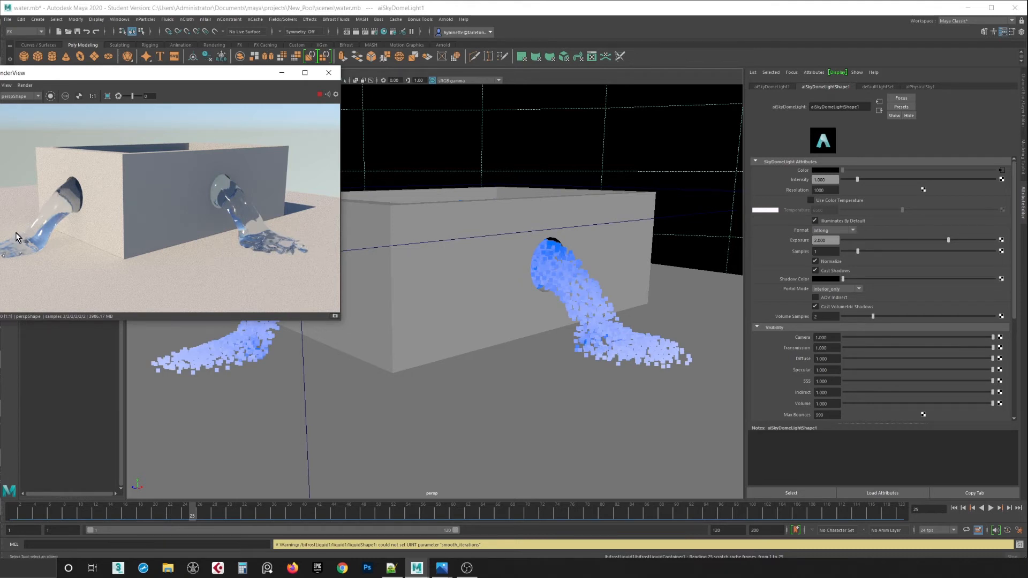
pyautogui.moveTo(43, 248)
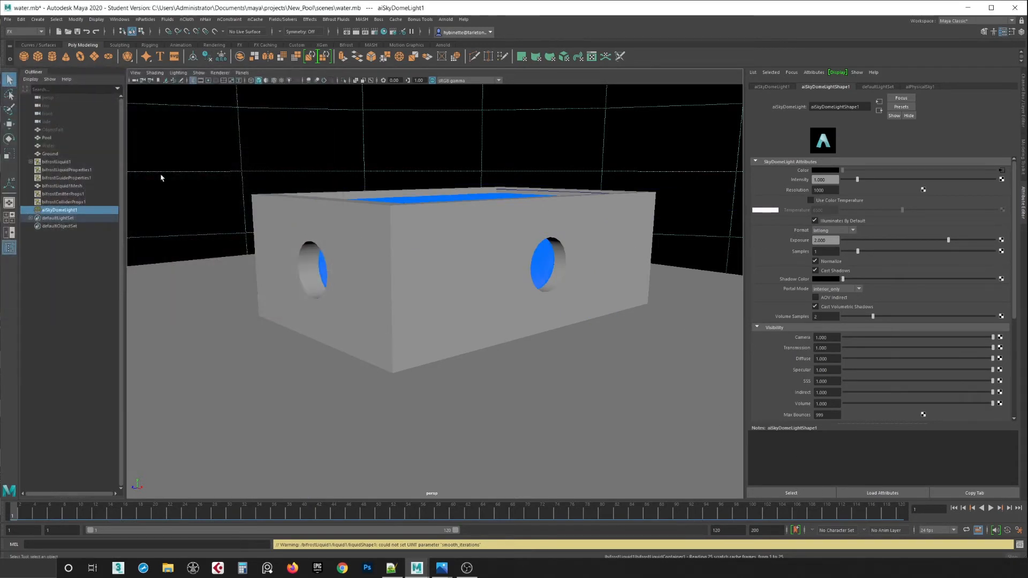
# Set bifrostLiquidProperties1 Master Voxel Size to 0.125 and restart the simulation from frame 1
pyautogui.click(66, 169)
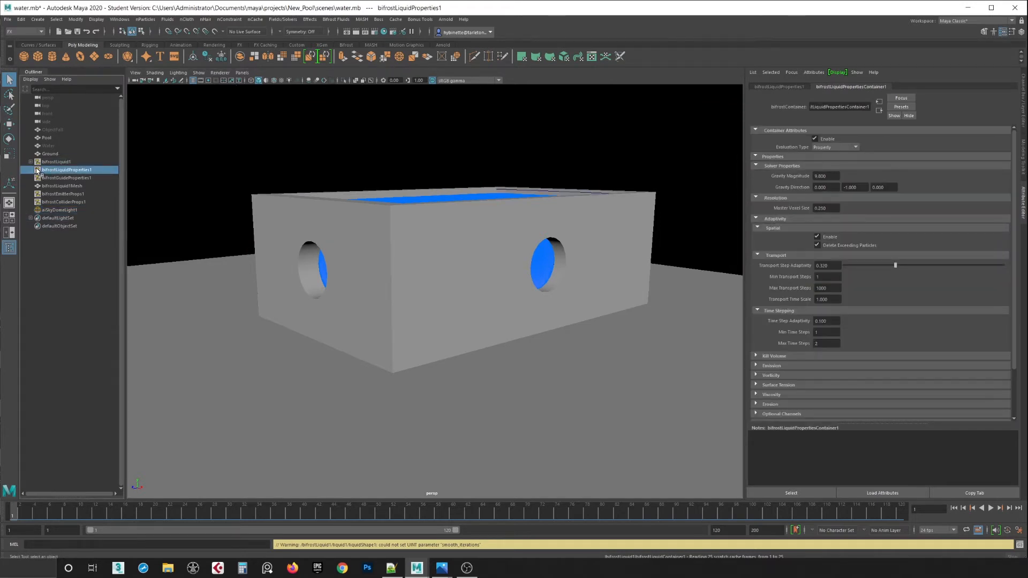
pyautogui.tripleClick(824, 208)
pyautogui.write('0.125')
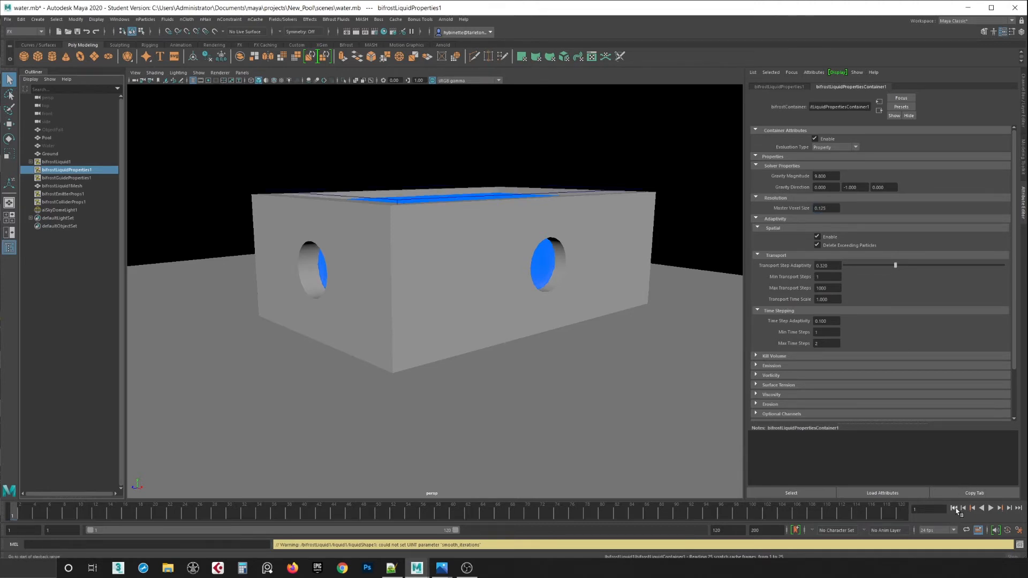
pyautogui.click(989, 508)
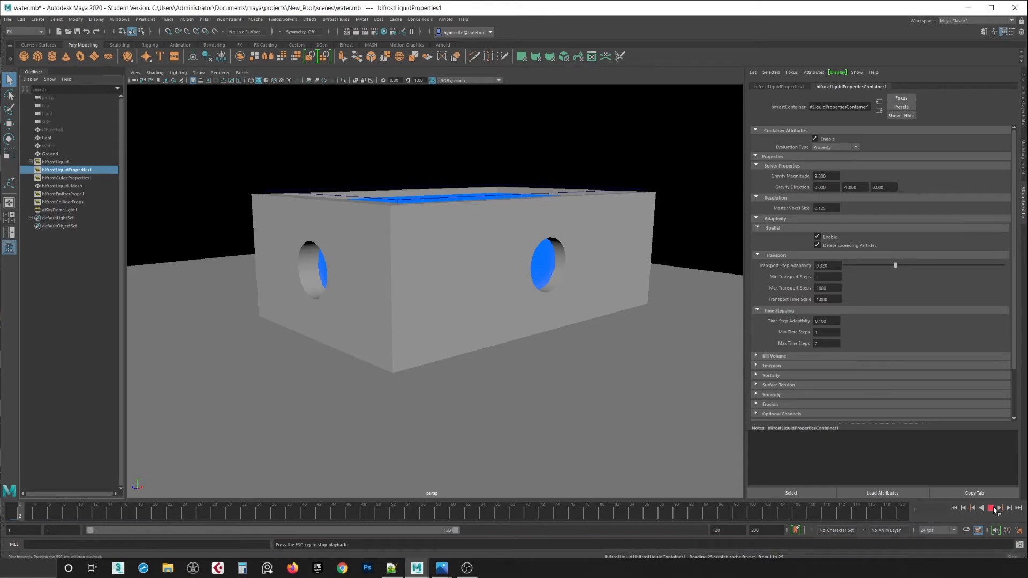
pyautogui.click(992, 508)
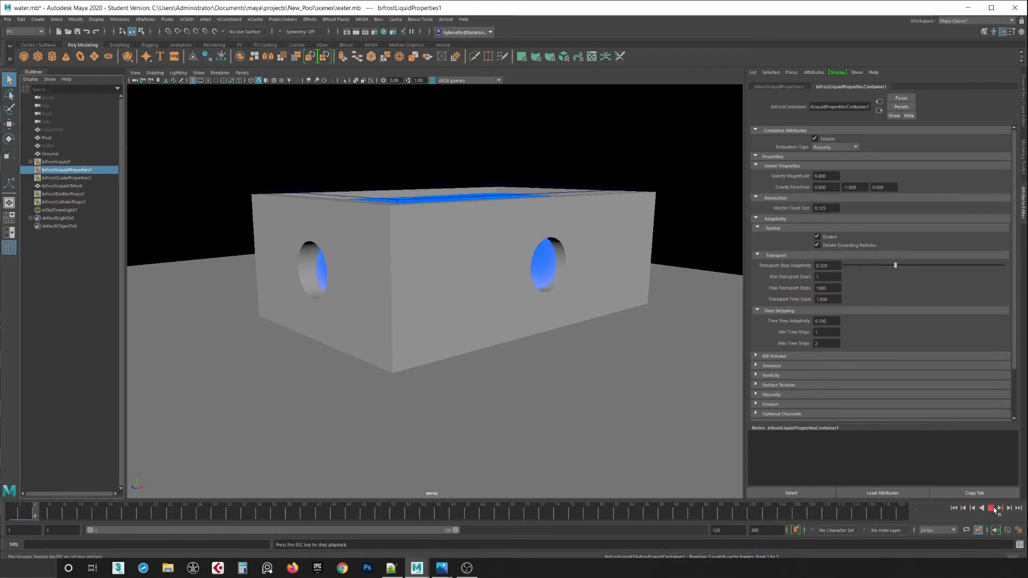
# Step the simulation forward frame by frame to frame 24 until streams pour from both holes
pyautogui.click(992, 507)
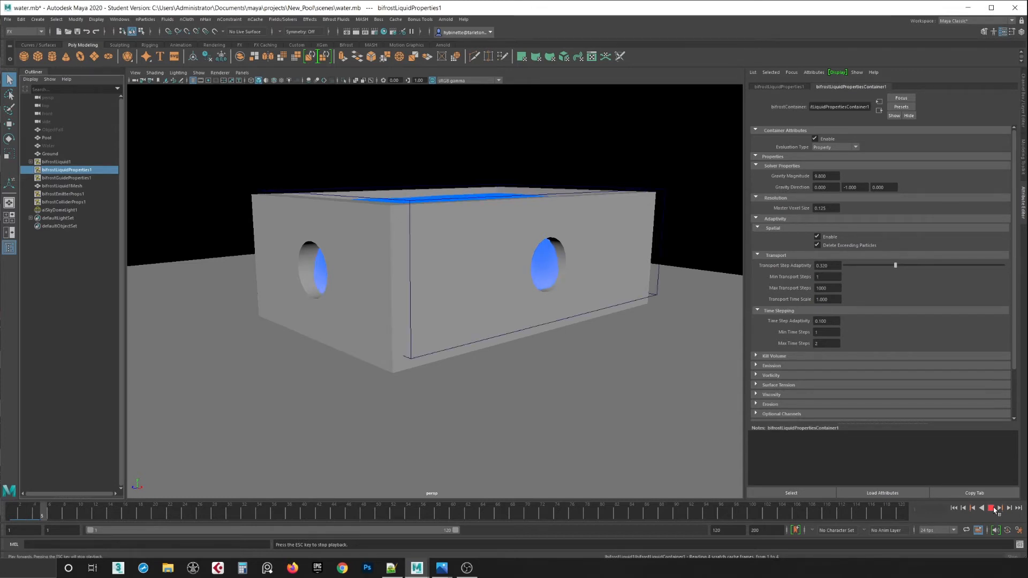
pyautogui.click(995, 509)
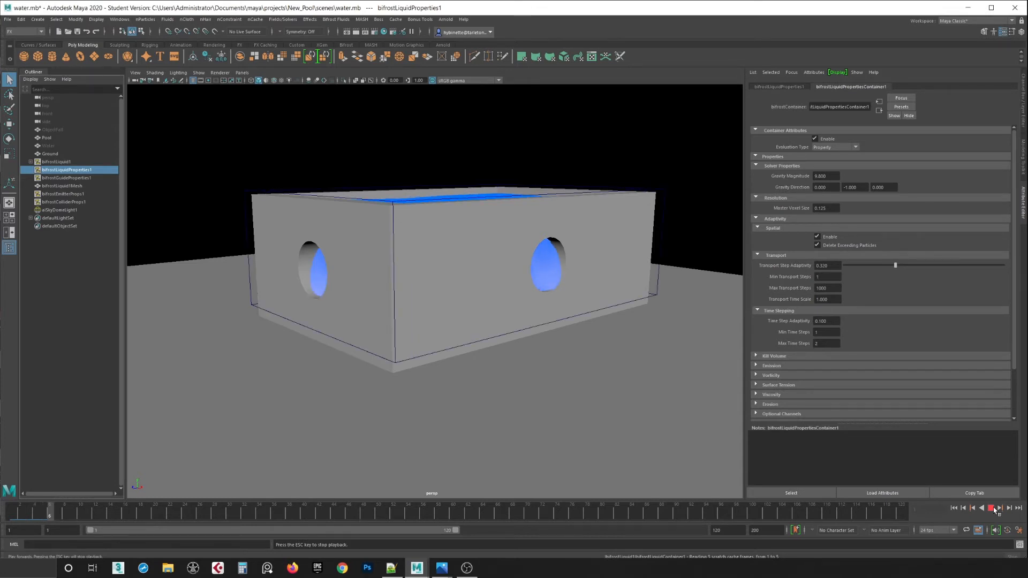
pyautogui.click(992, 508)
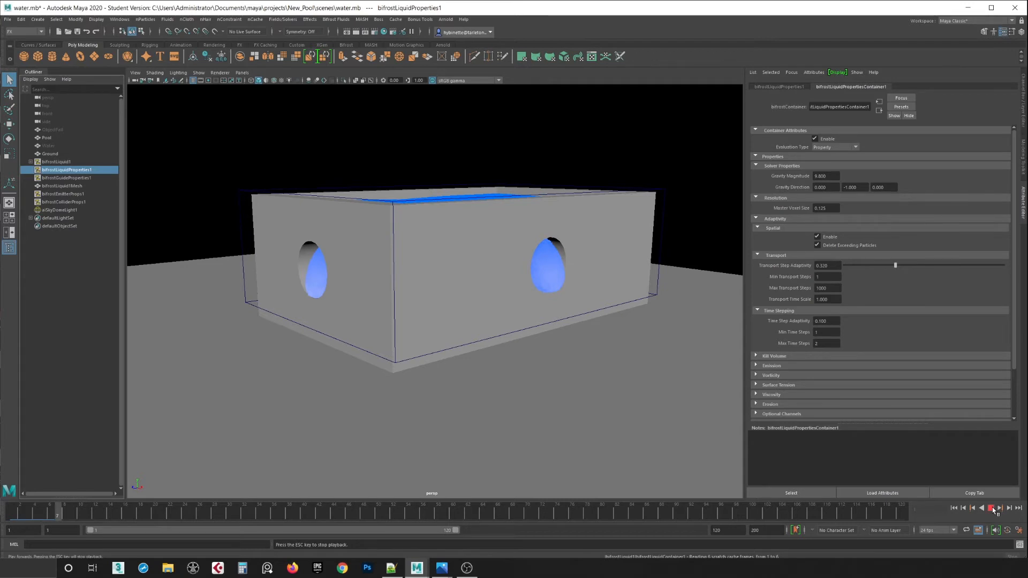
pyautogui.click(992, 508)
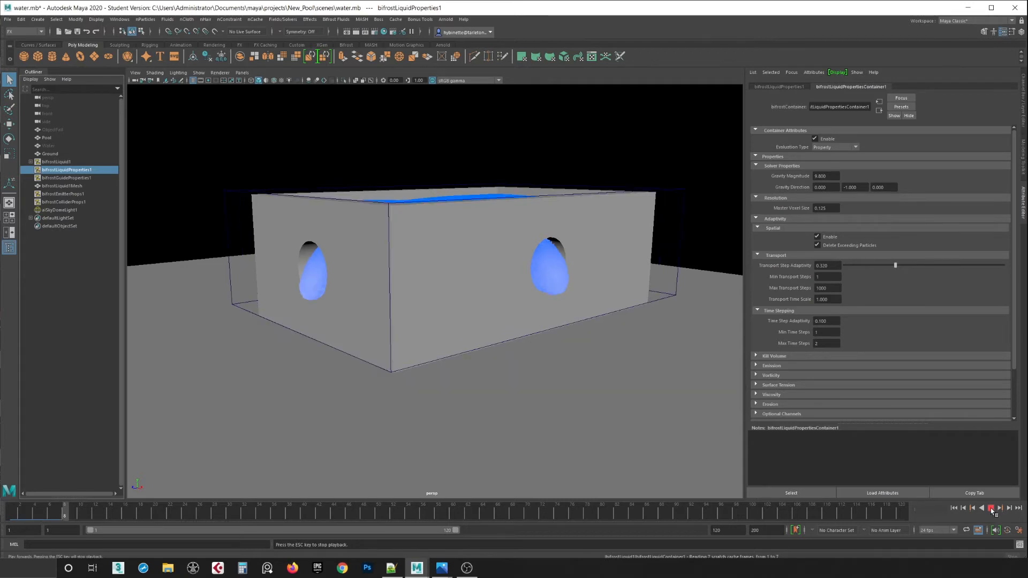
pyautogui.click(990, 507)
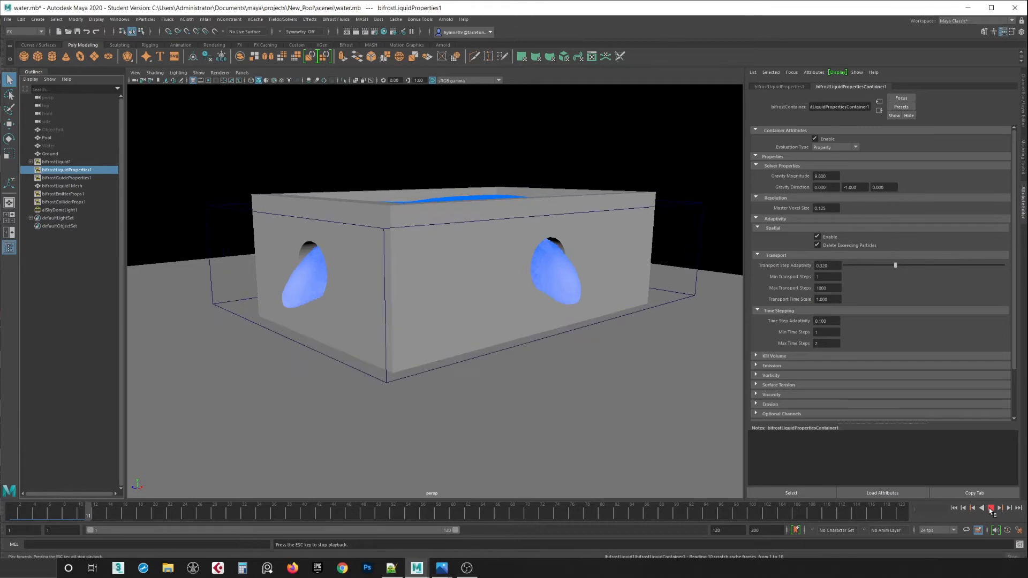
pyautogui.click(990, 508)
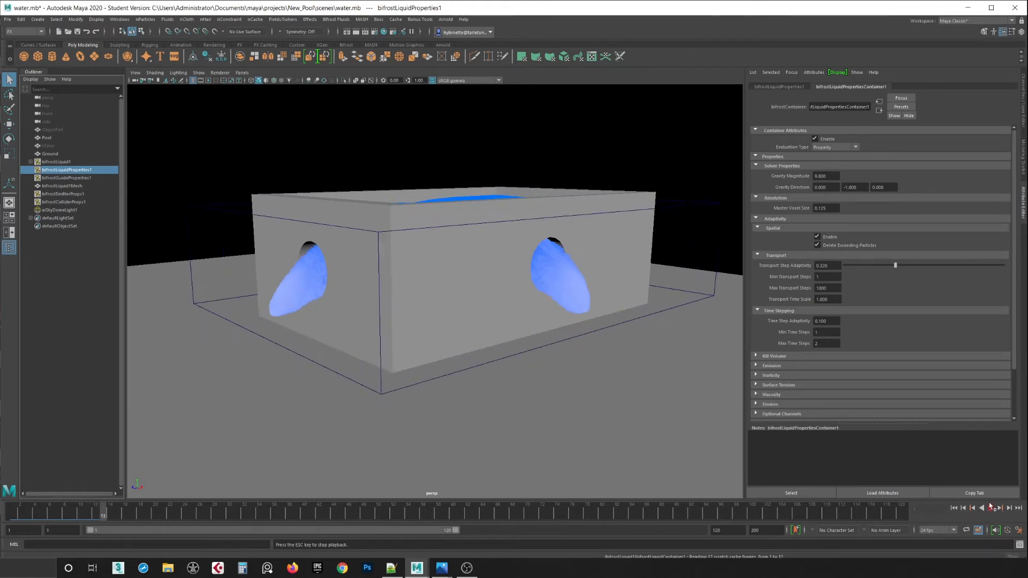
pyautogui.click(990, 508)
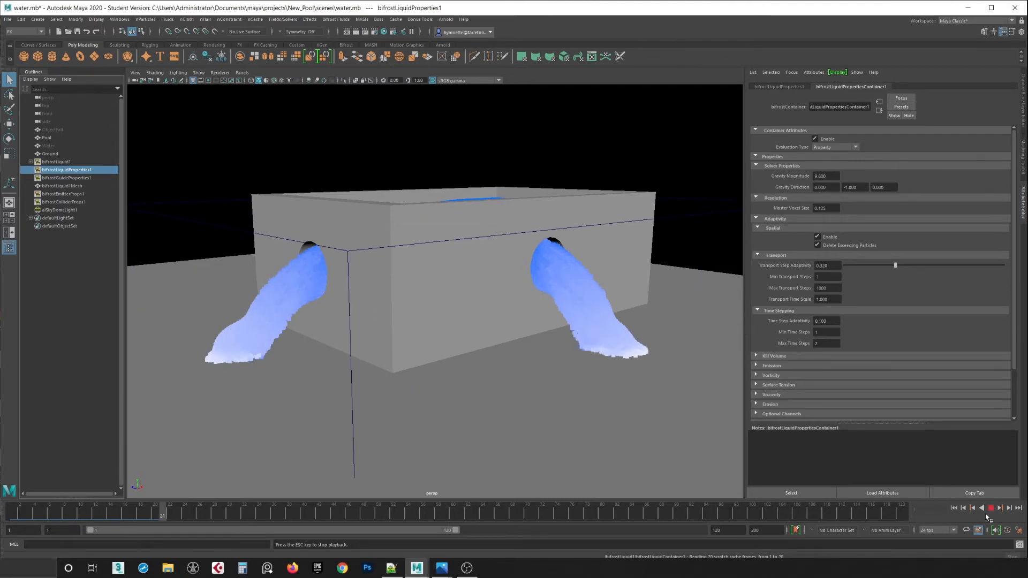
pyautogui.click(990, 507)
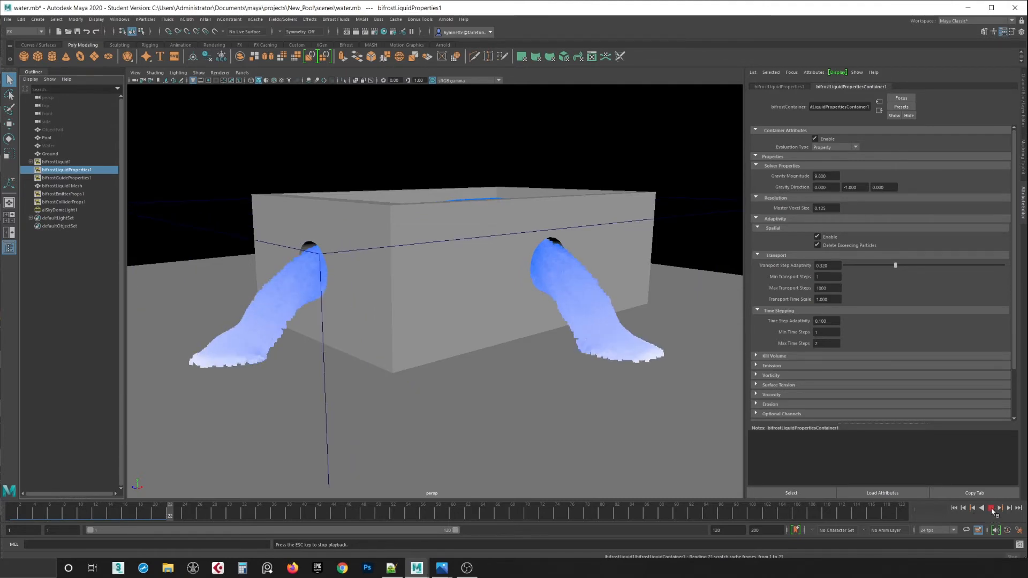
pyautogui.click(992, 508)
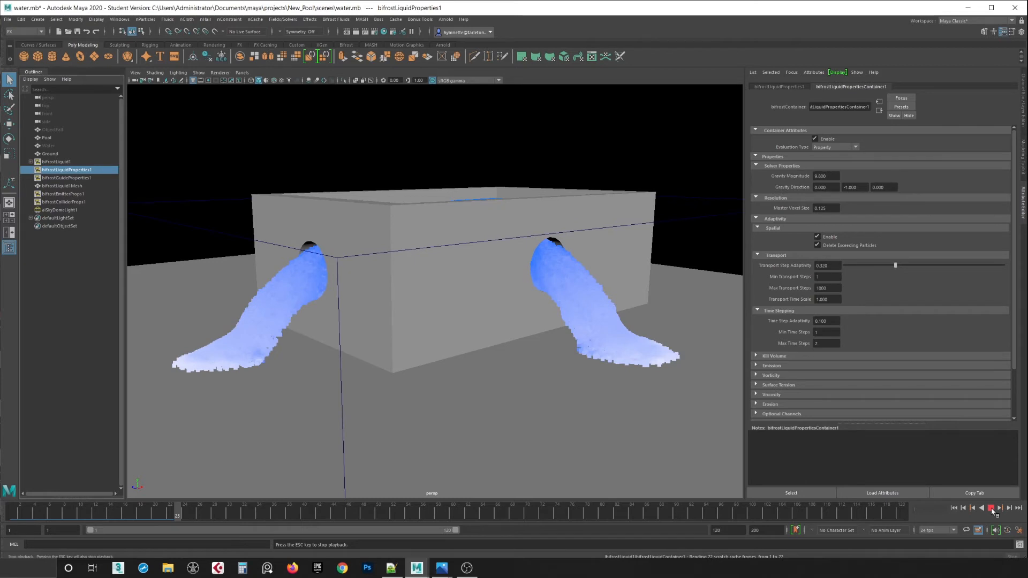
pyautogui.click(990, 508)
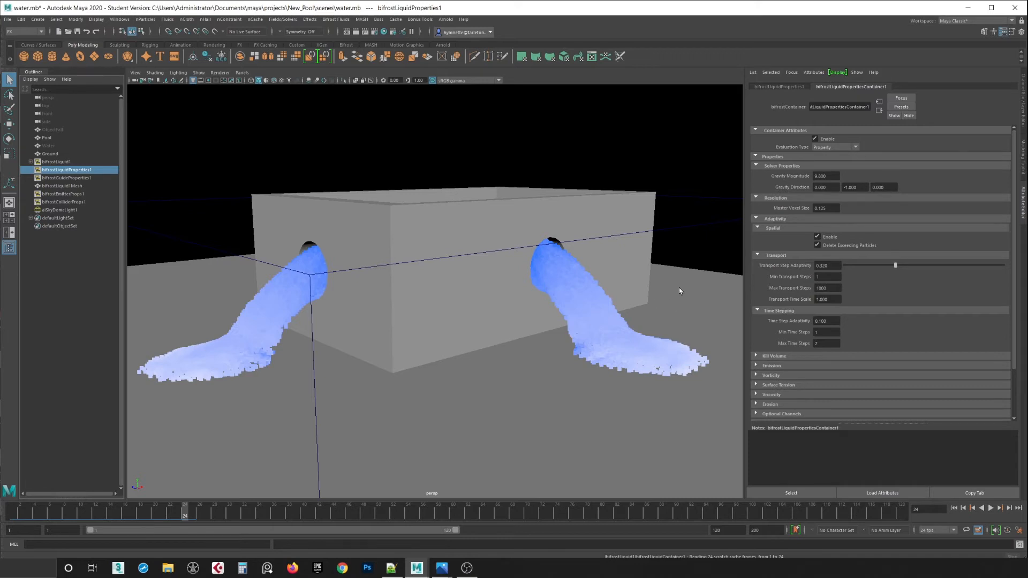
pyautogui.moveTo(633, 264)
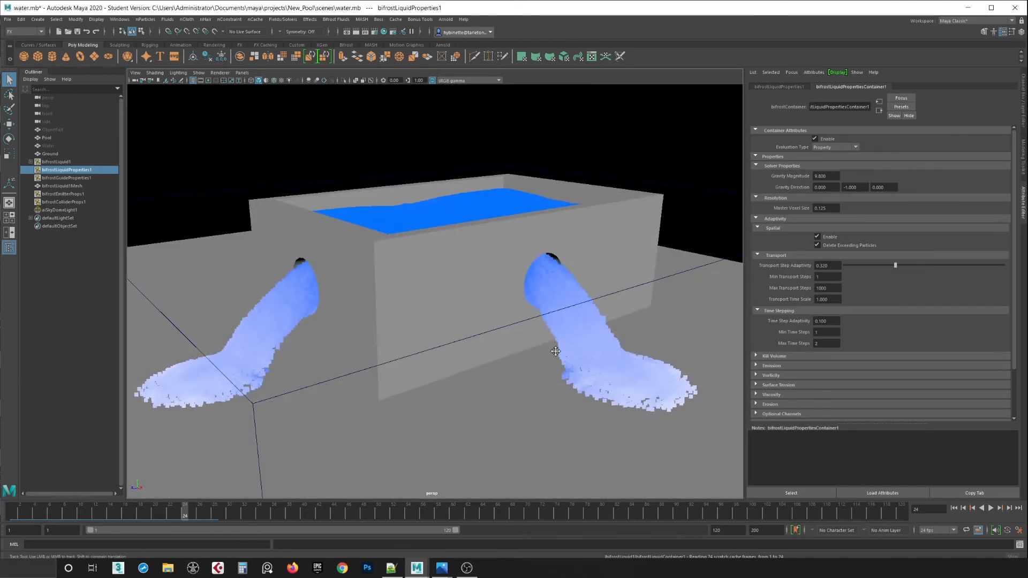
# Orbit to look down on the box and launch an Arnold RenderView render of the pouring liquid
pyautogui.click(445, 19)
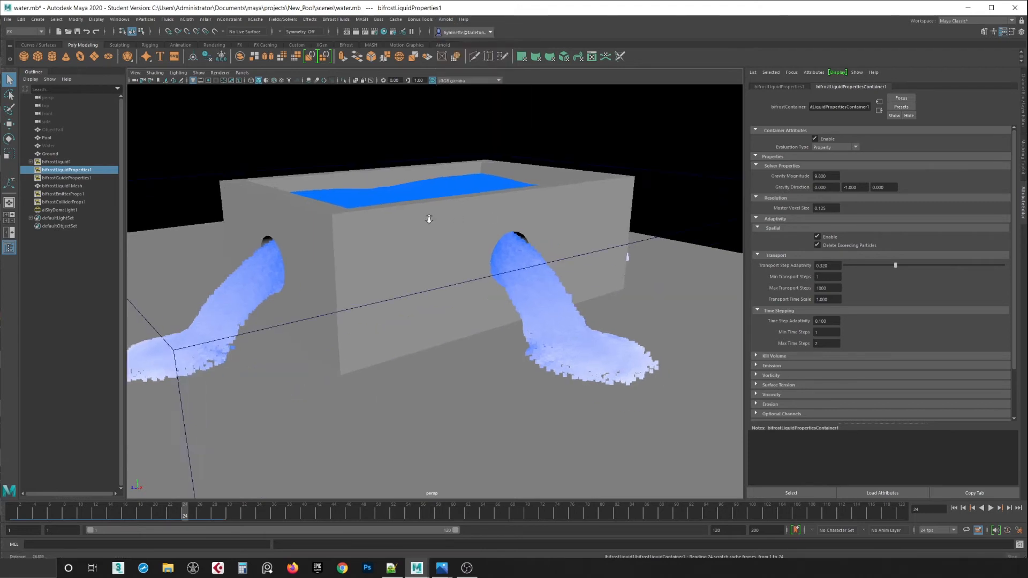
pyautogui.moveTo(429, 218); pyautogui.dragTo(407, 126)
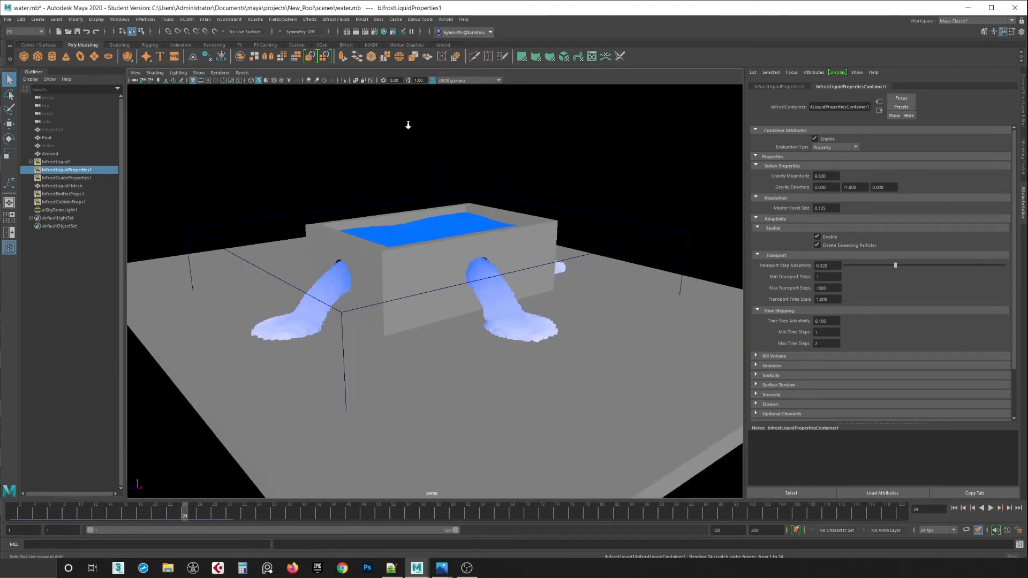
pyautogui.click(446, 19)
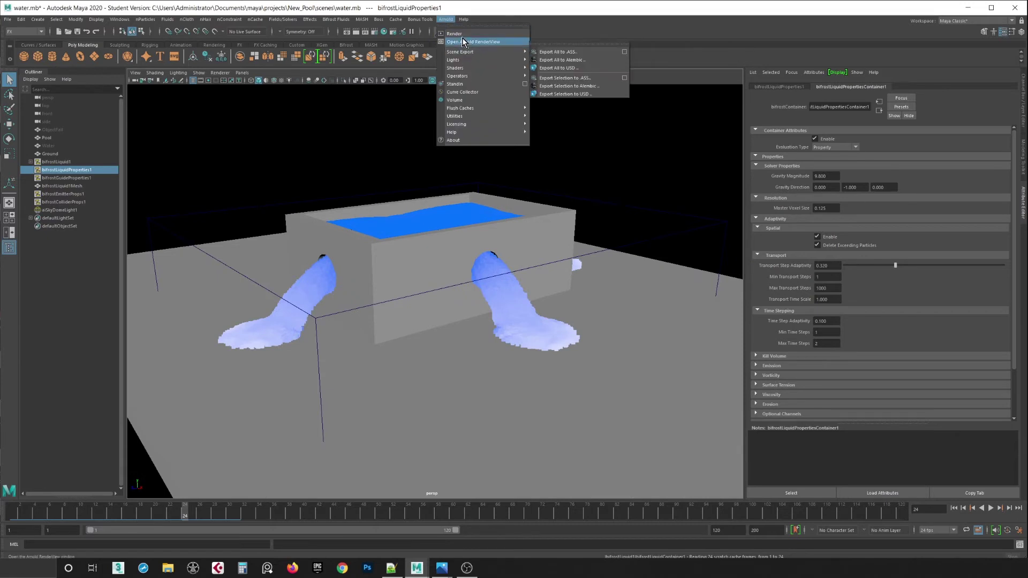
pyautogui.click(478, 42)
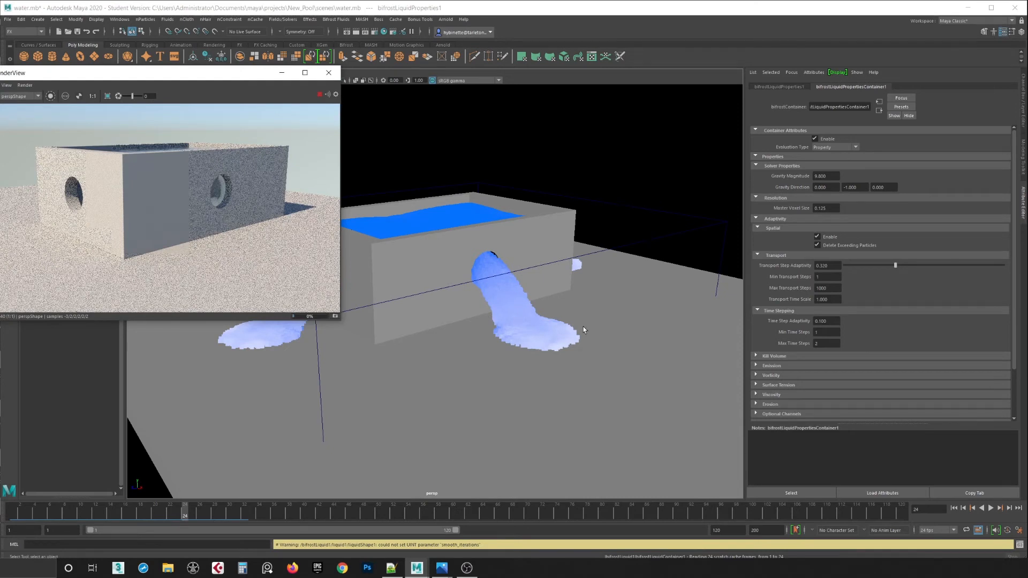
pyautogui.moveTo(315, 338)
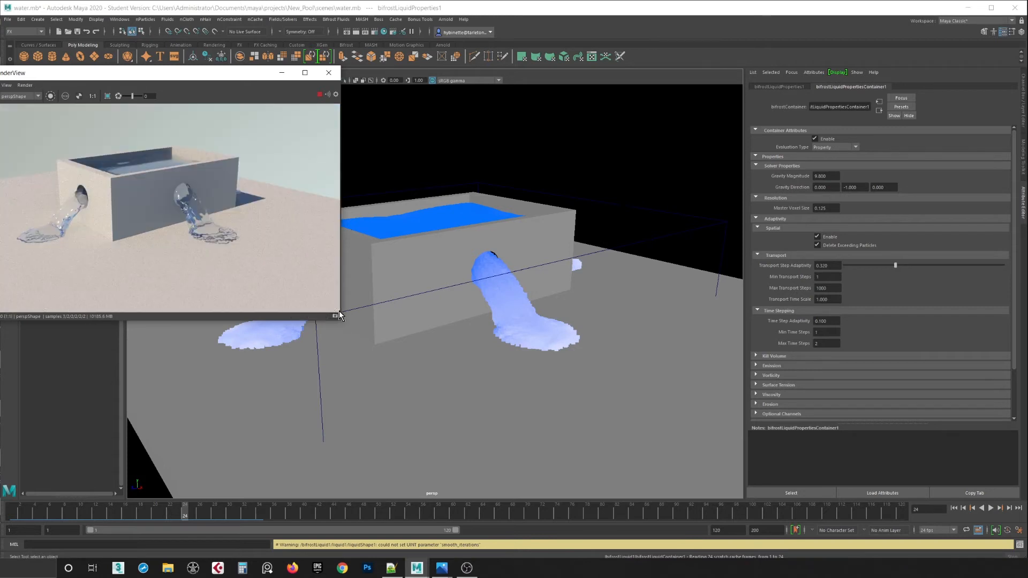
pyautogui.moveTo(223, 239)
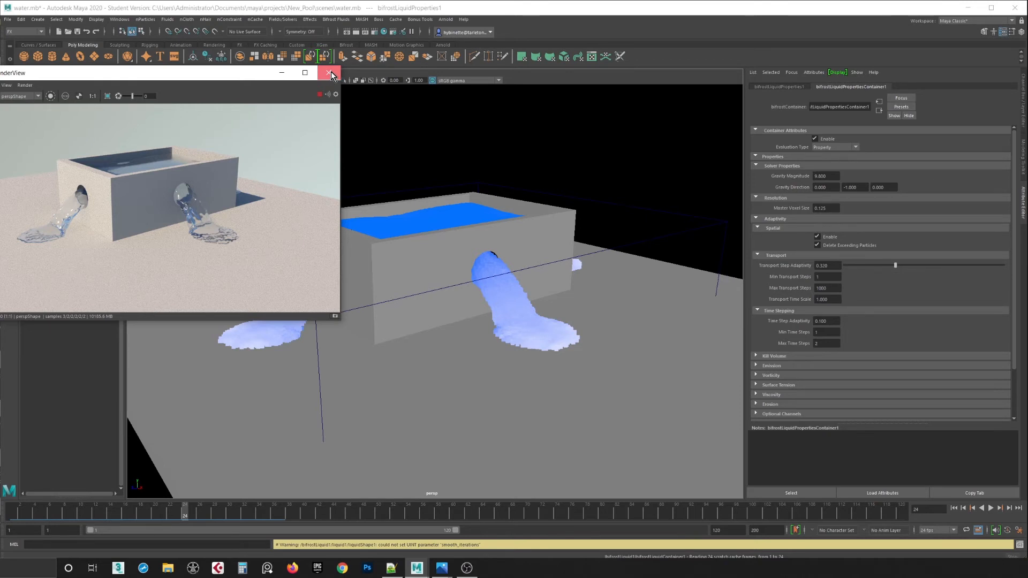
# Close RenderView, rewind to the first frame, and select the Master Voxel Size value (0.5) for editing
pyautogui.click(331, 72)
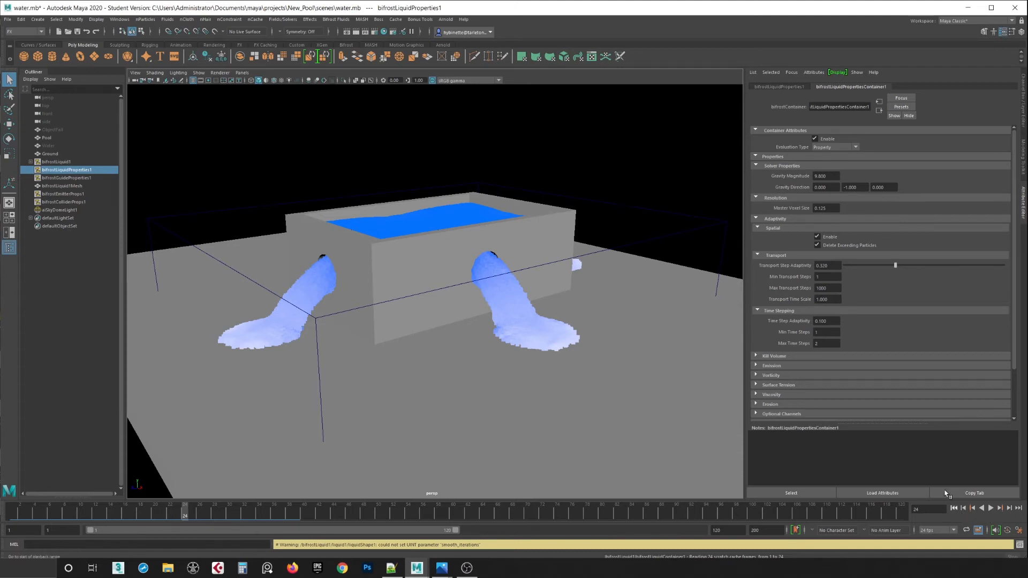
pyautogui.click(953, 508)
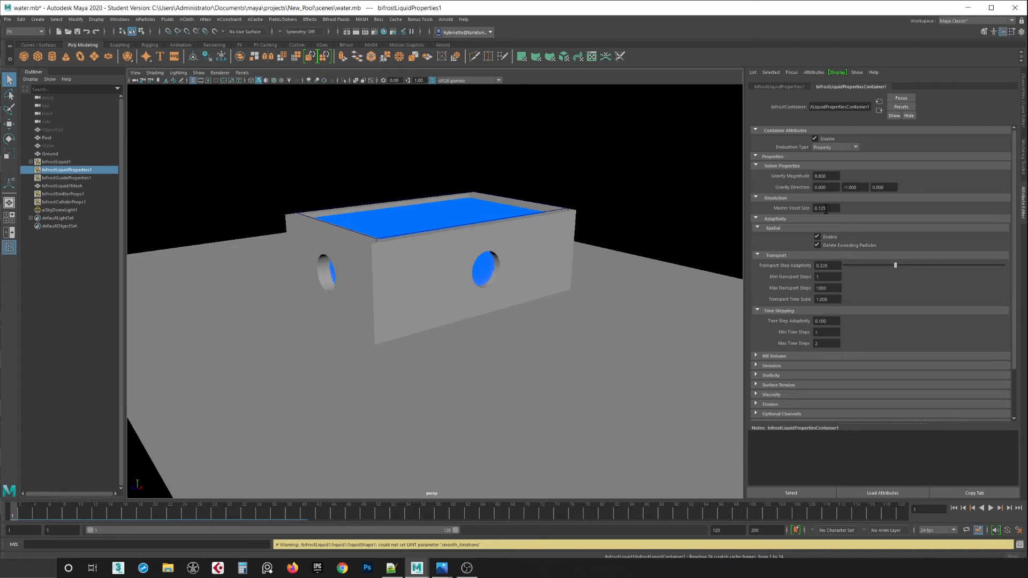
pyautogui.tripleClick(826, 208)
pyautogui.write('0.300')
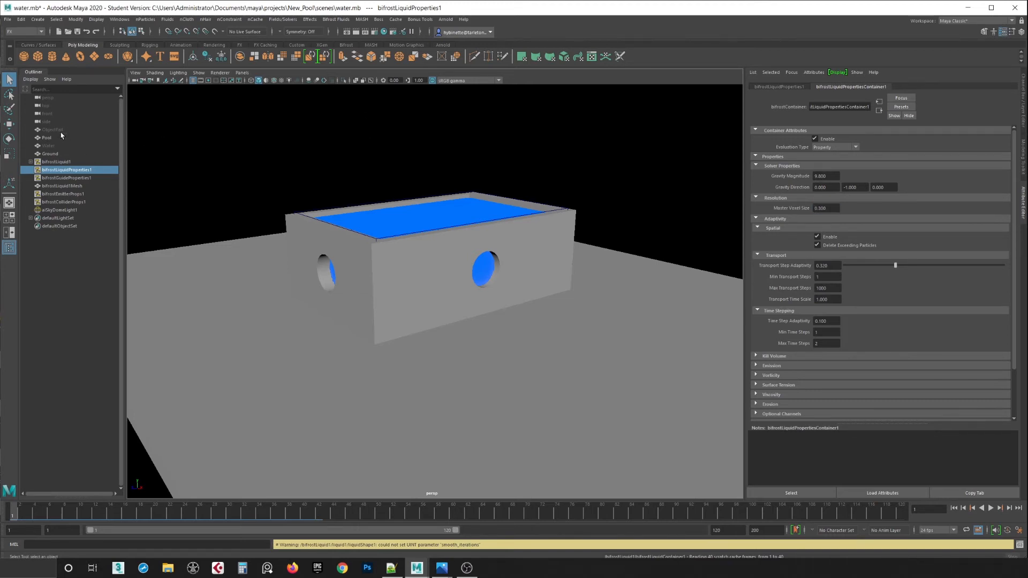
# Unhide the ObjectFall human figure above the pool and add bifrostLiquid1 to the selection
pyautogui.click(52, 130)
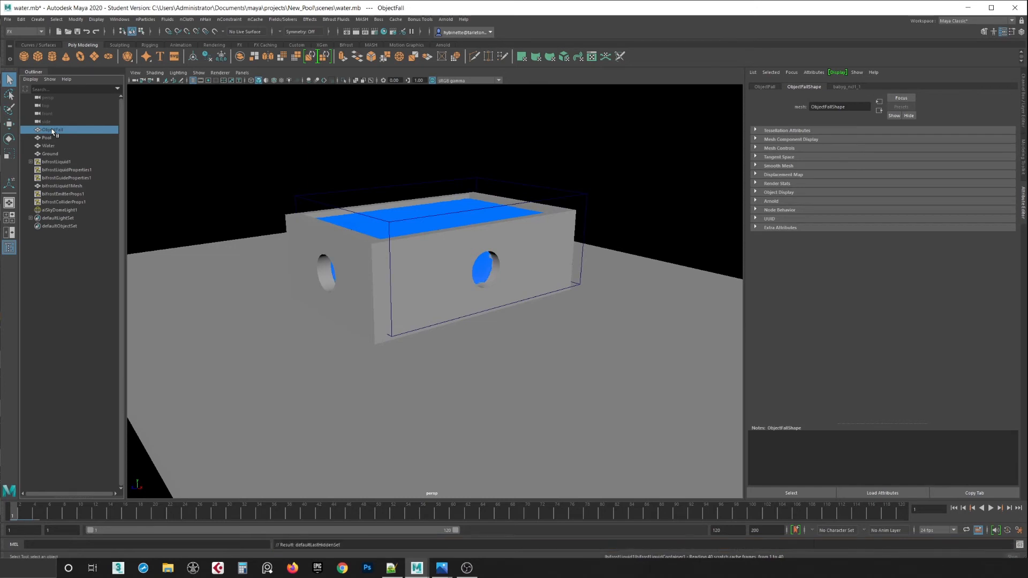
pyautogui.press('h')
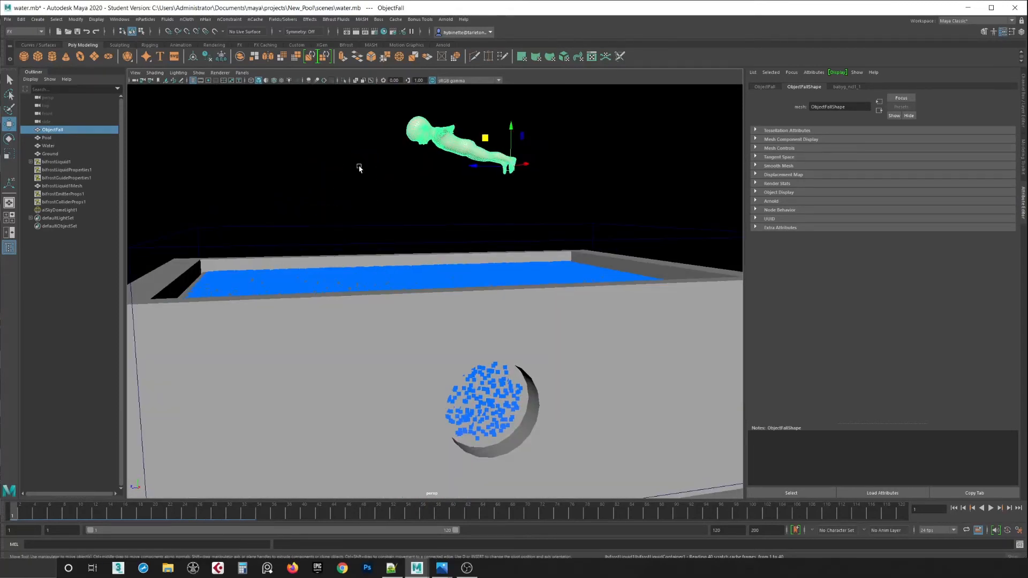
pyautogui.moveTo(334, 226)
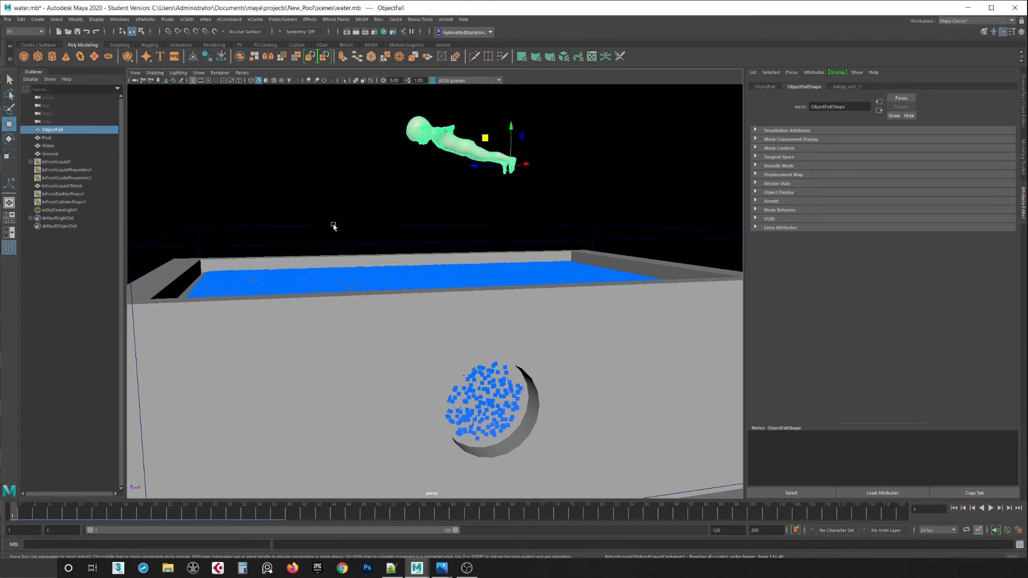
pyautogui.click(57, 162)
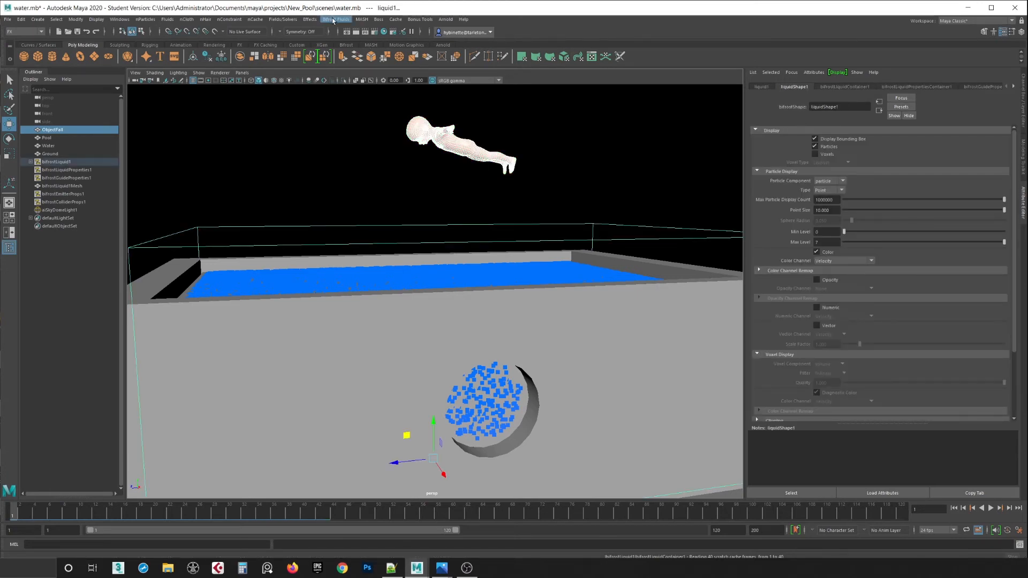
# Make the human figure a Bifrost liquid emitter via Bifrost Fluids > Emitter, then clear the selection
pyautogui.click(337, 18)
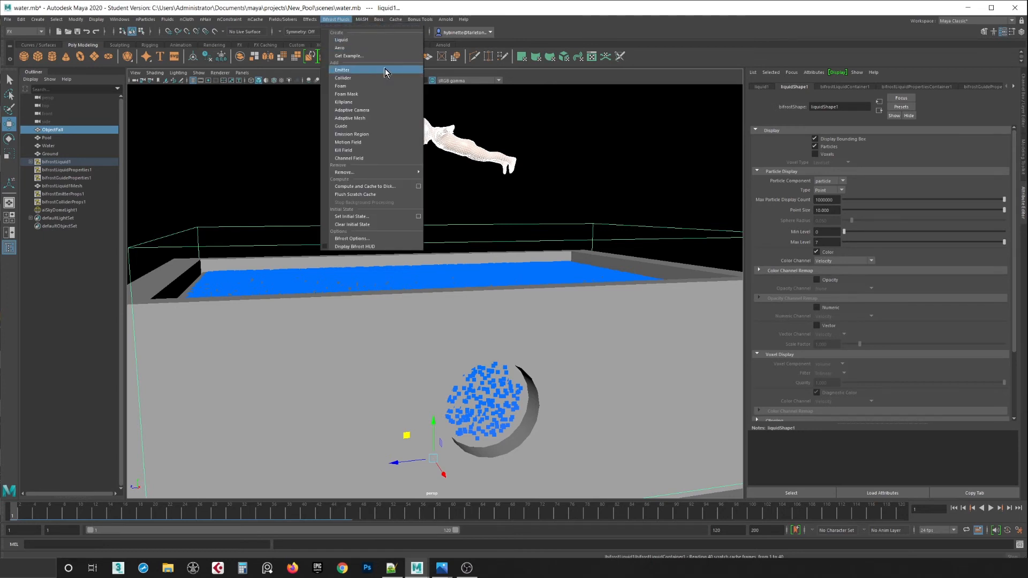
pyautogui.moveTo(400, 71)
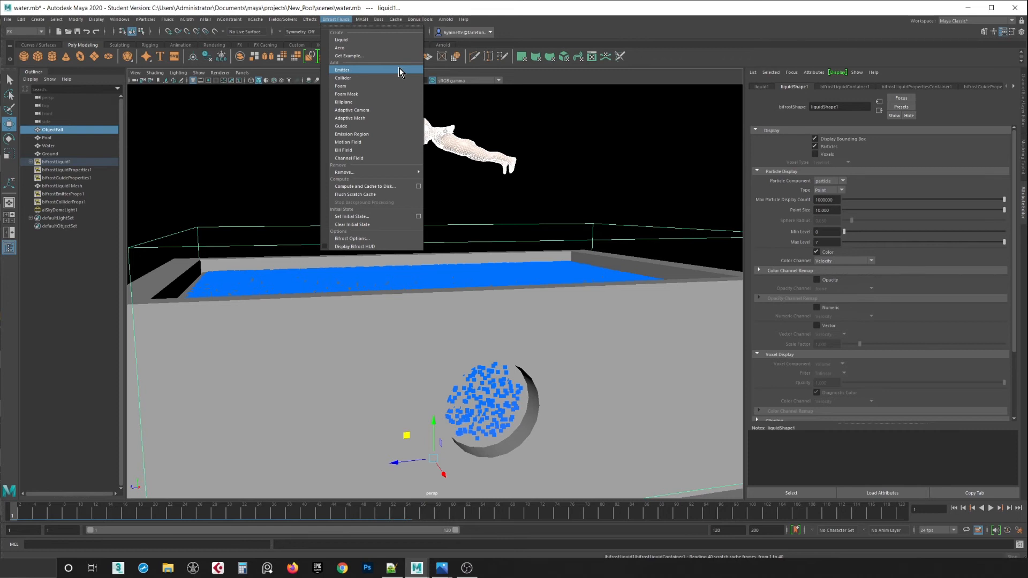
pyautogui.click(342, 70)
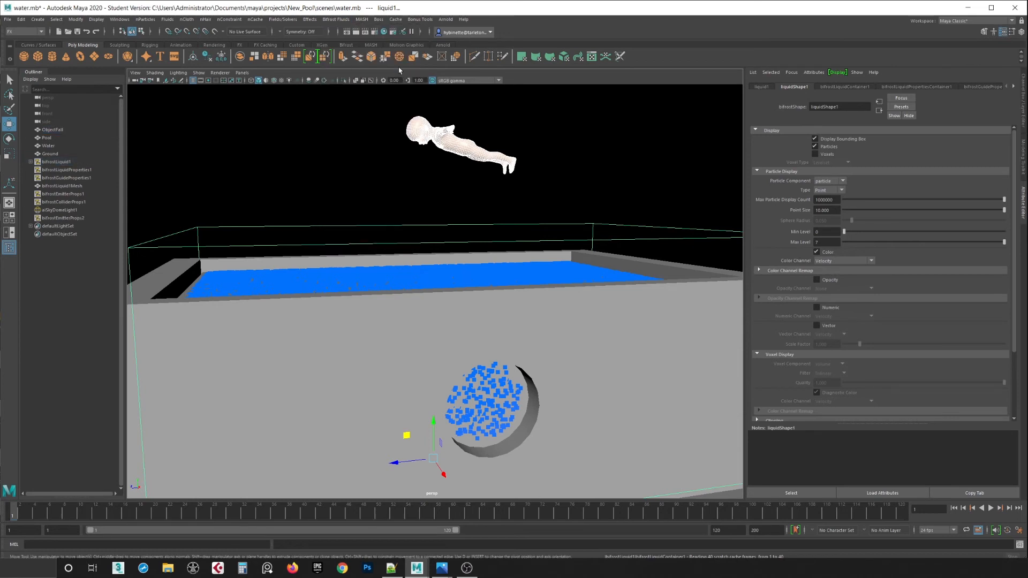
pyautogui.click(51, 130)
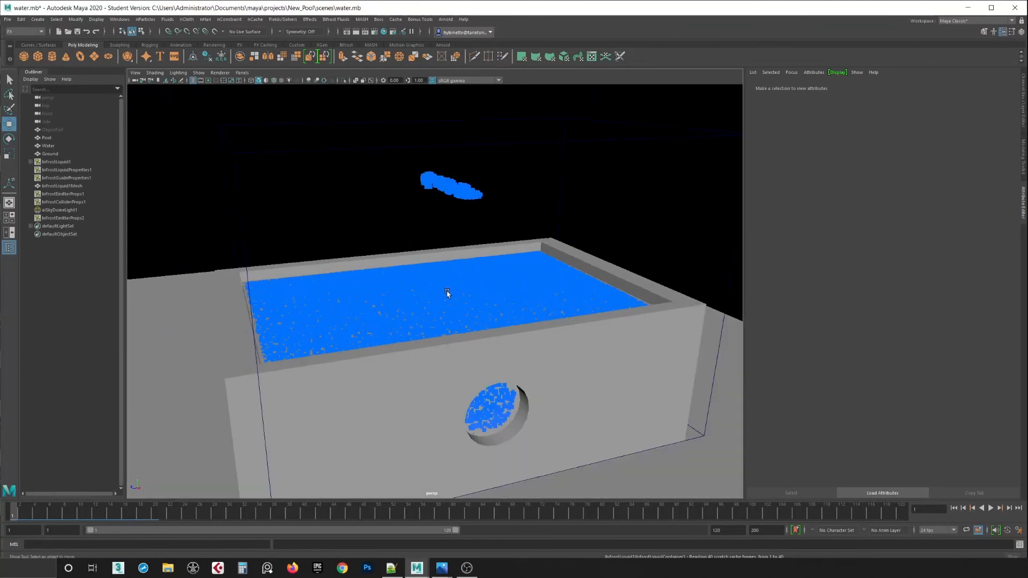
# Play the simulation briefly to inspect the liquid, then hide the selected Water surface
pyautogui.click(990, 508)
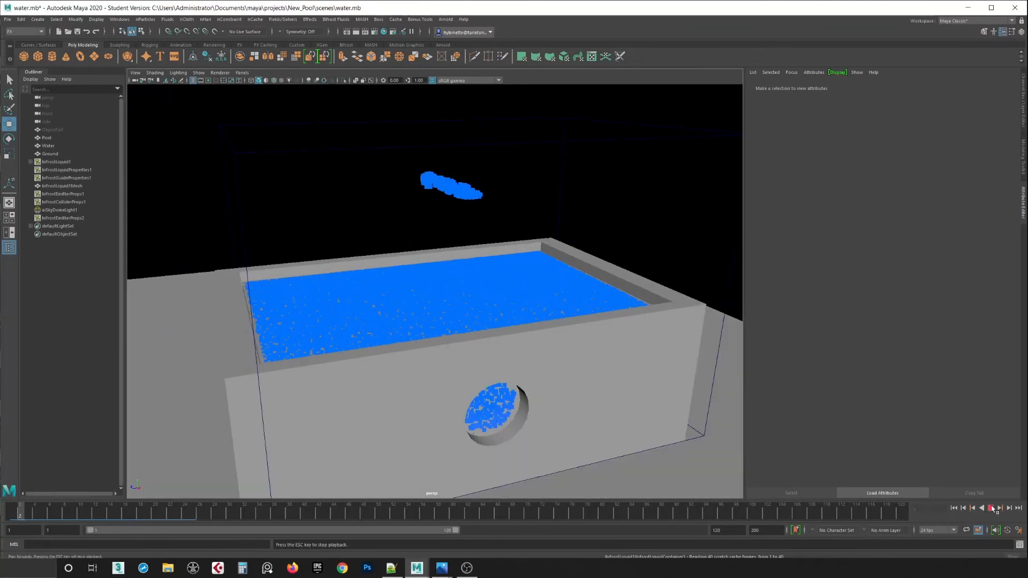
pyautogui.click(992, 508)
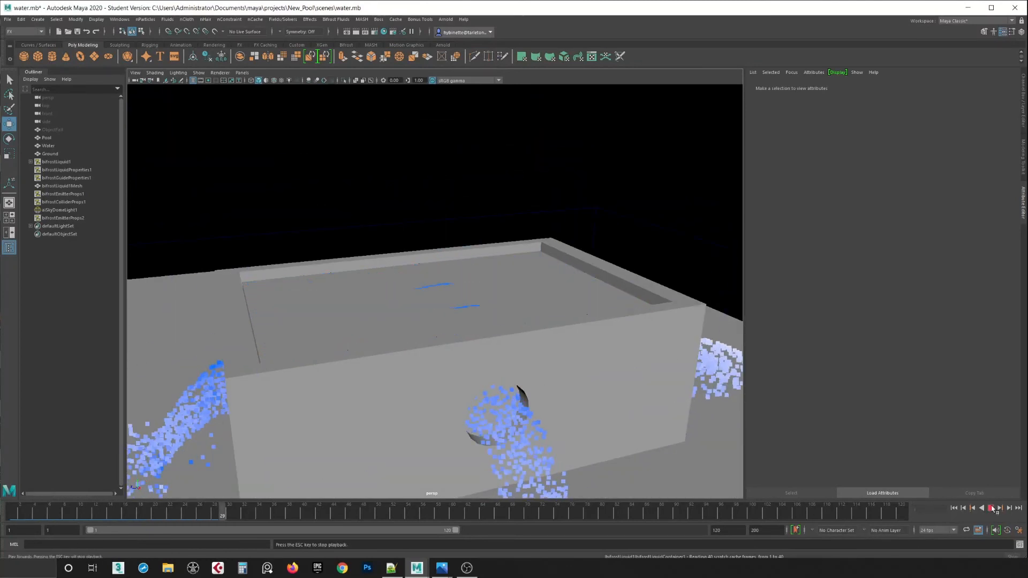
pyautogui.click(989, 508)
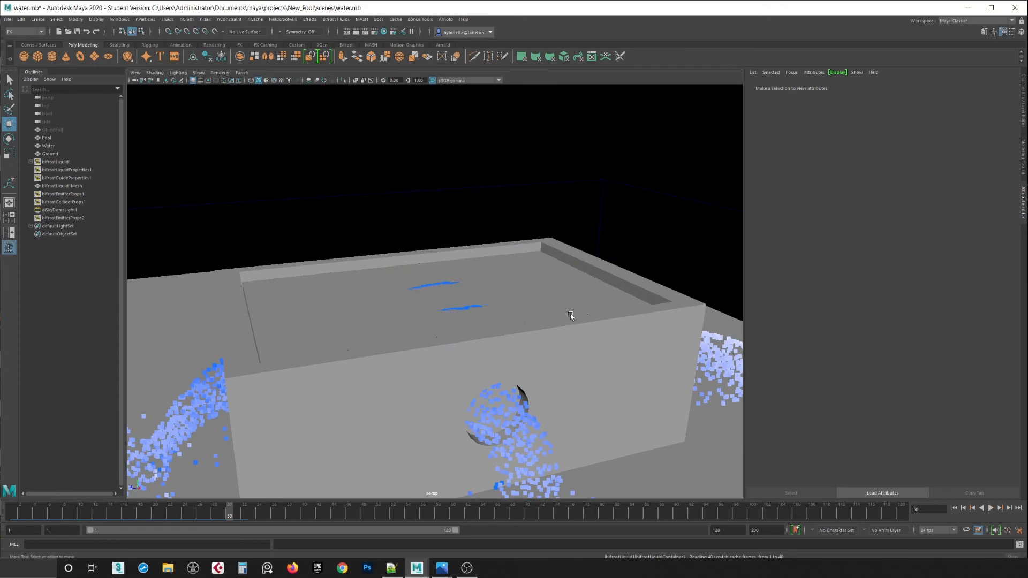
pyautogui.press('h')
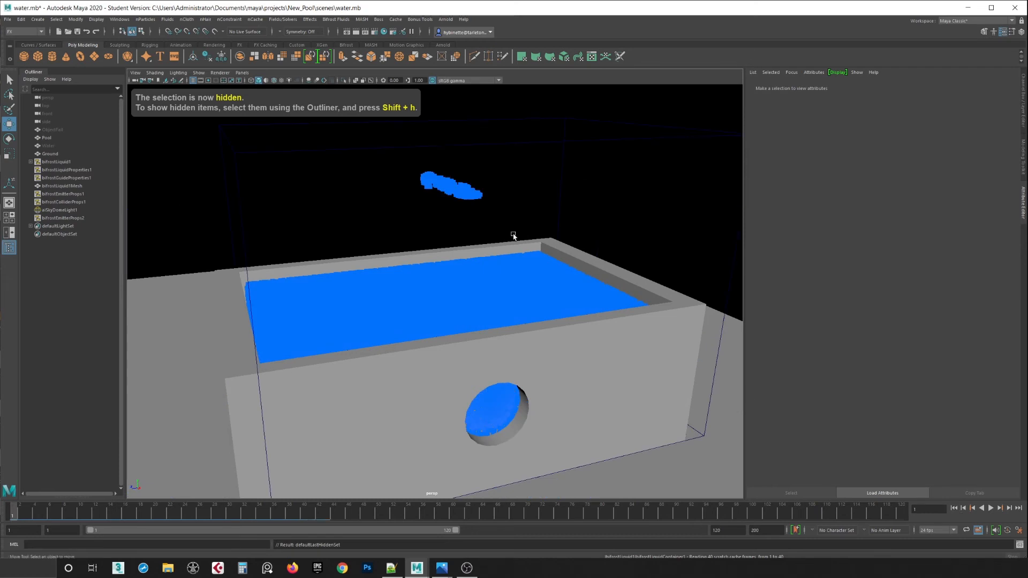
# Replay the simulation without the Water object and rewind to the first frame
pyautogui.click(992, 508)
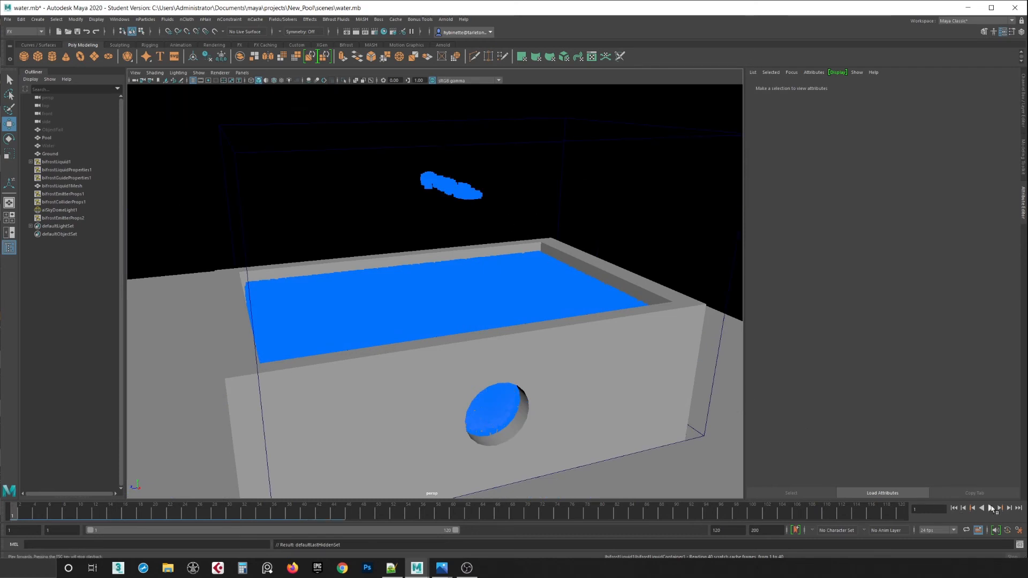
pyautogui.click(991, 508)
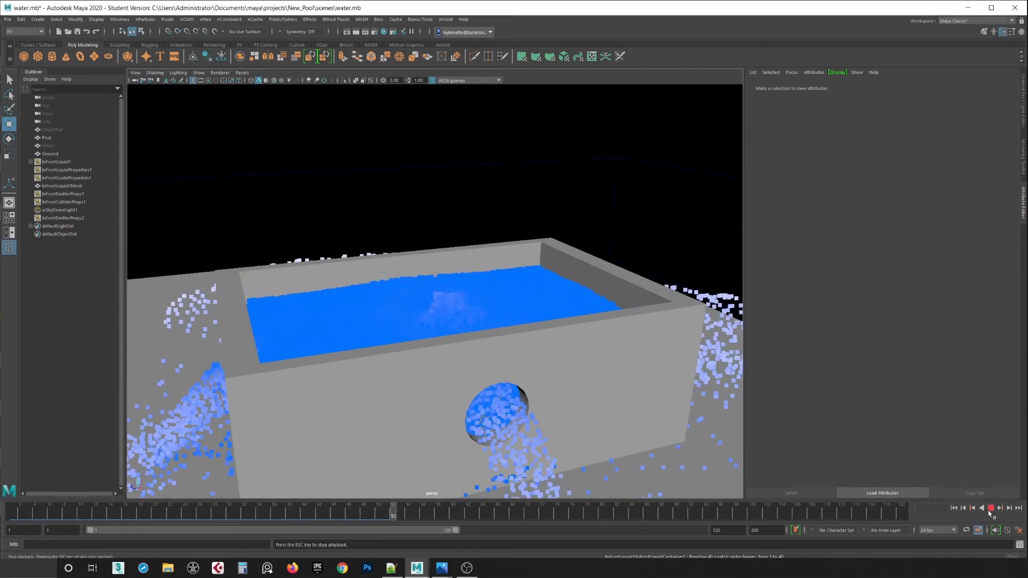
pyautogui.click(992, 508)
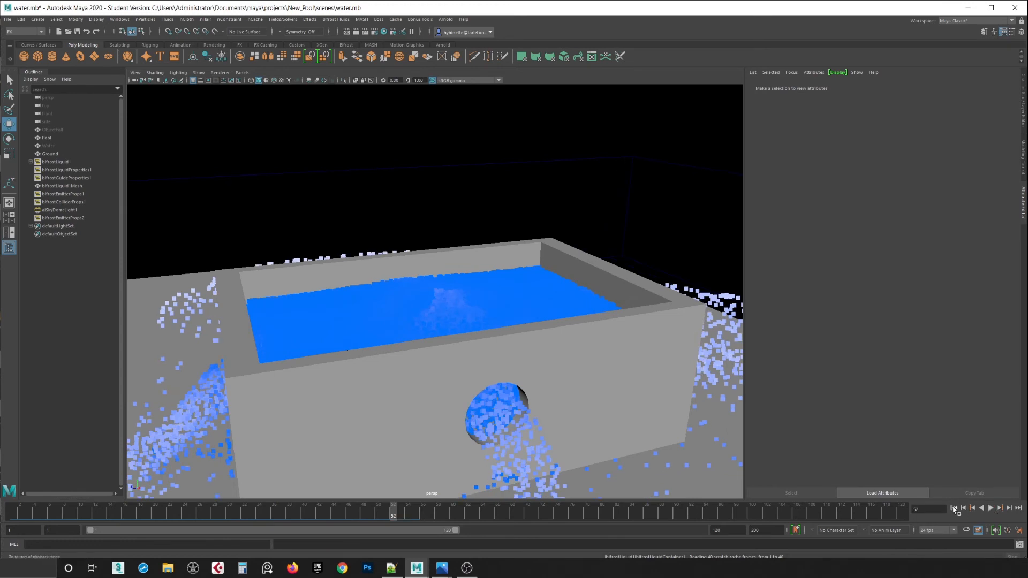
pyautogui.click(954, 508)
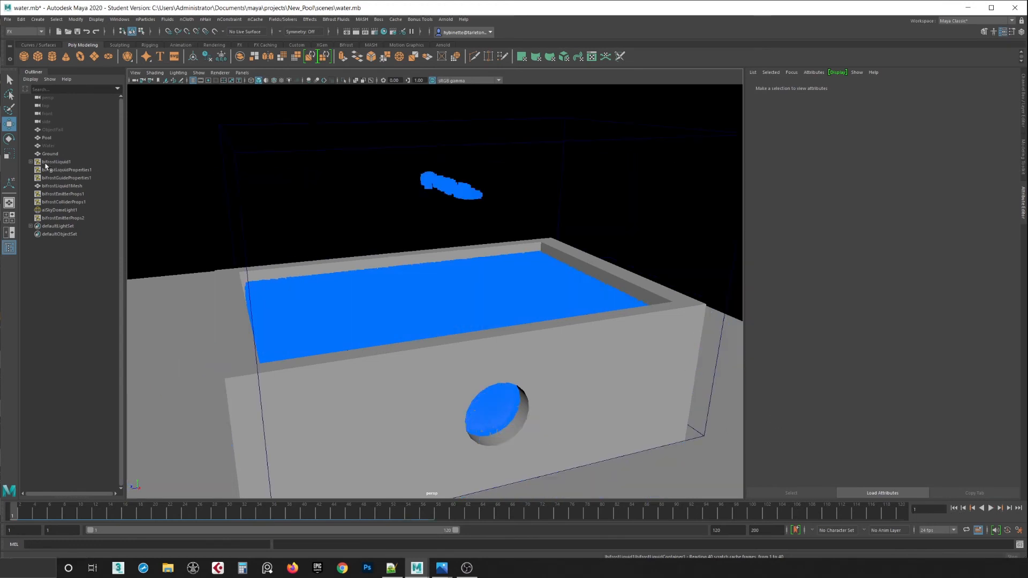
# Set bifrostLiquidProperties1 Master Voxel Size to 0.125, orbit to show both holes, and start playback
pyautogui.click(68, 169)
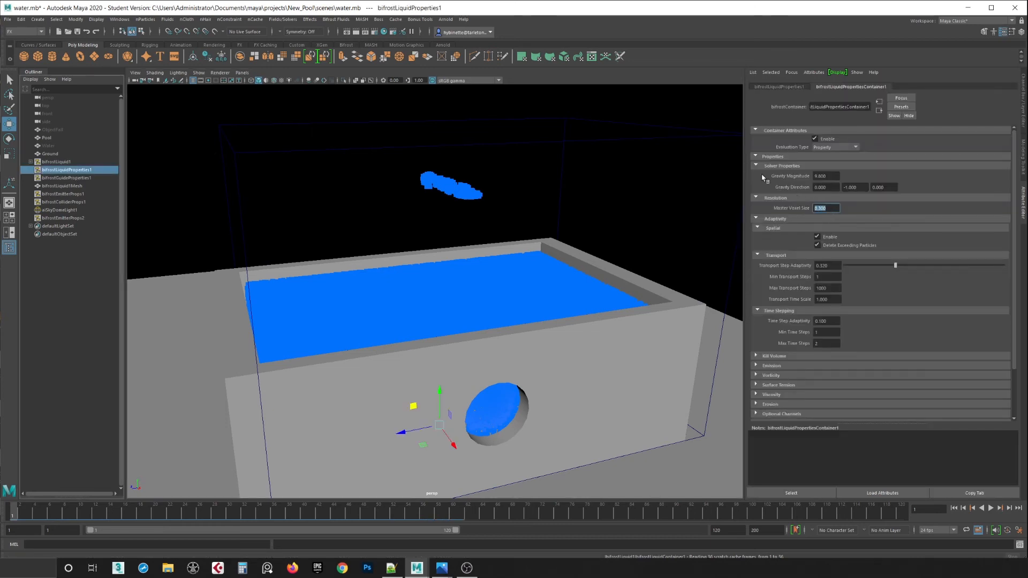
pyautogui.moveTo(793, 176)
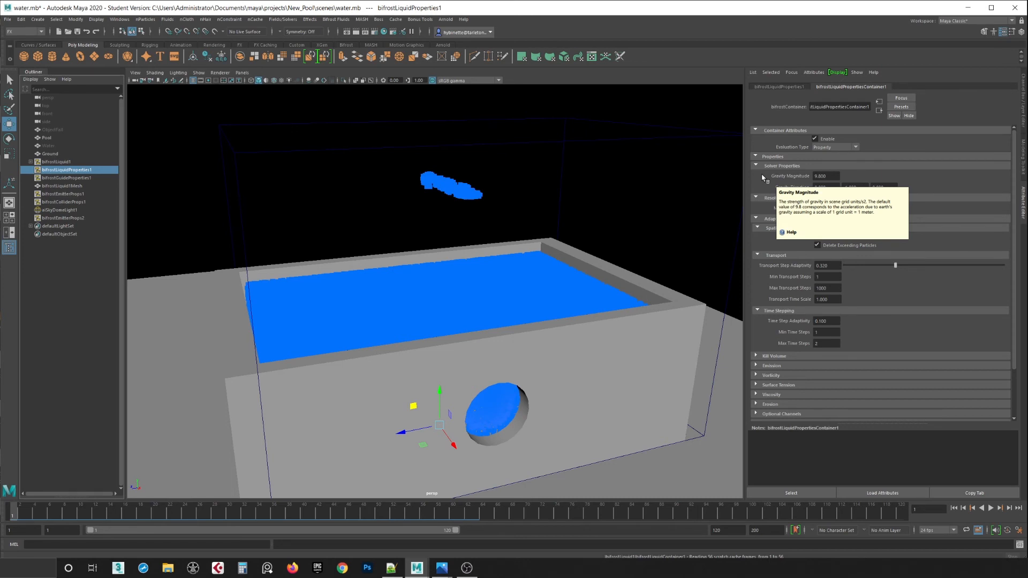
pyautogui.moveTo(454, 210)
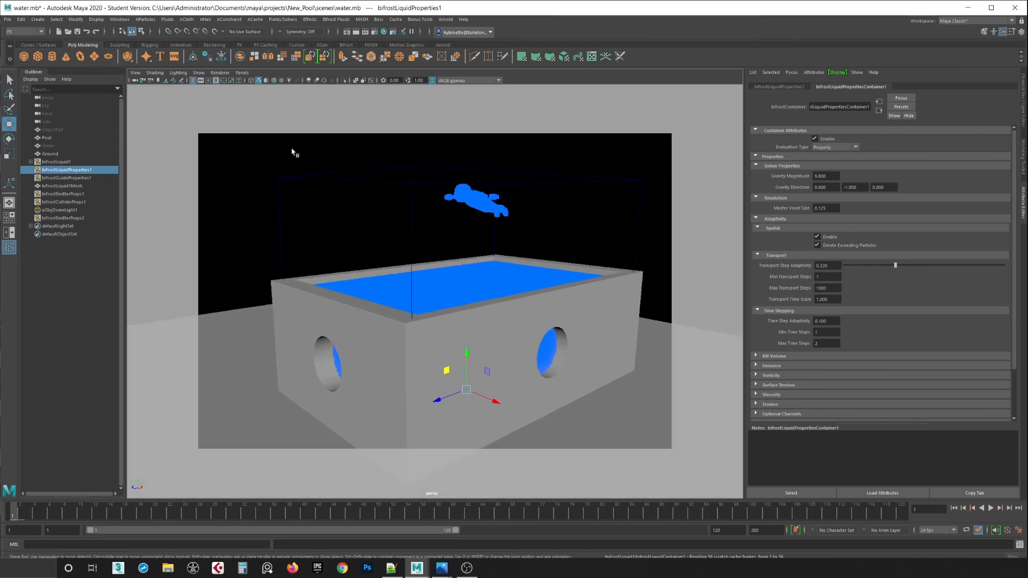
pyautogui.moveTo(291, 151); pyautogui.dragTo(426, 223)
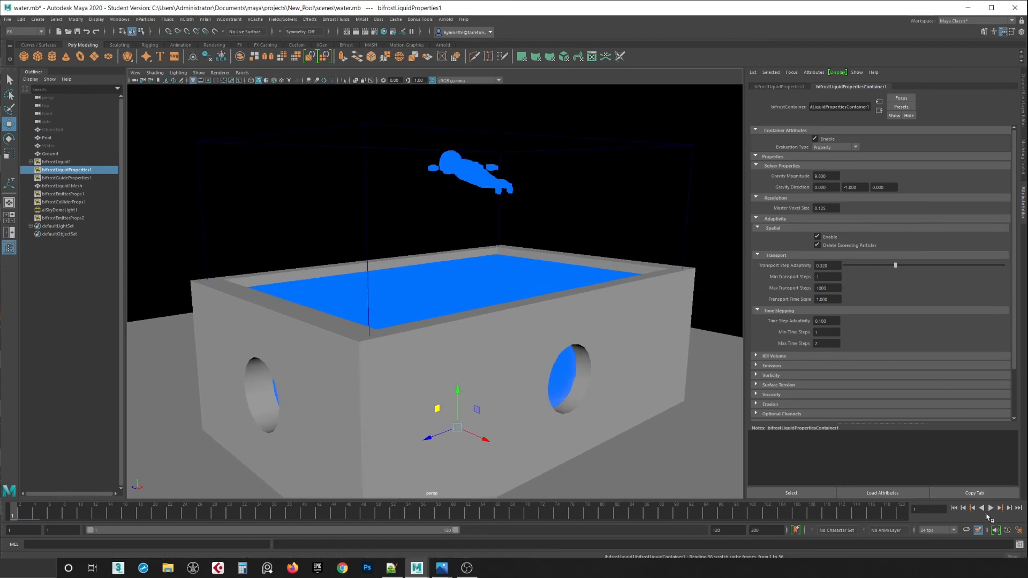
pyautogui.click(989, 508)
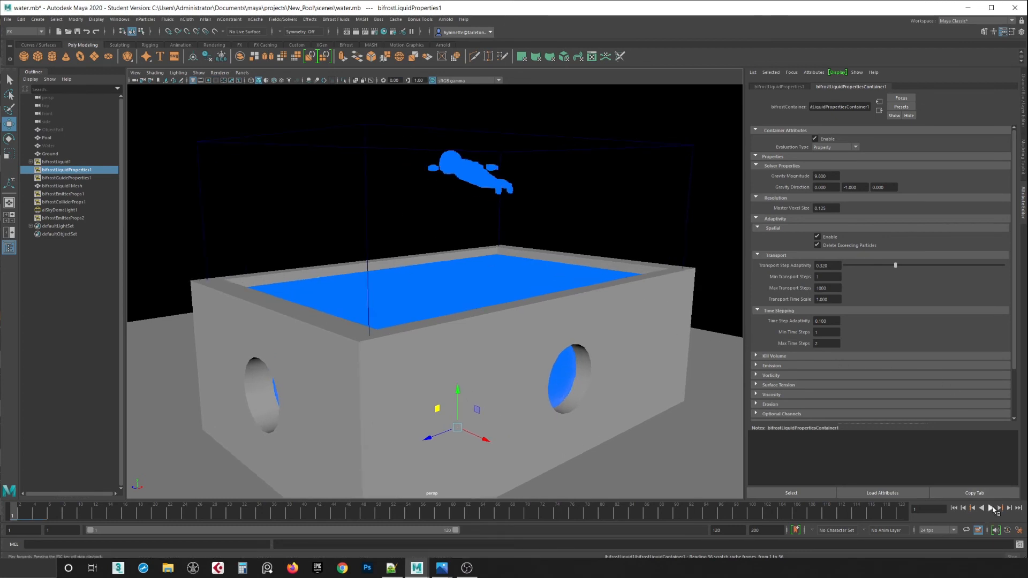
pyautogui.click(992, 507)
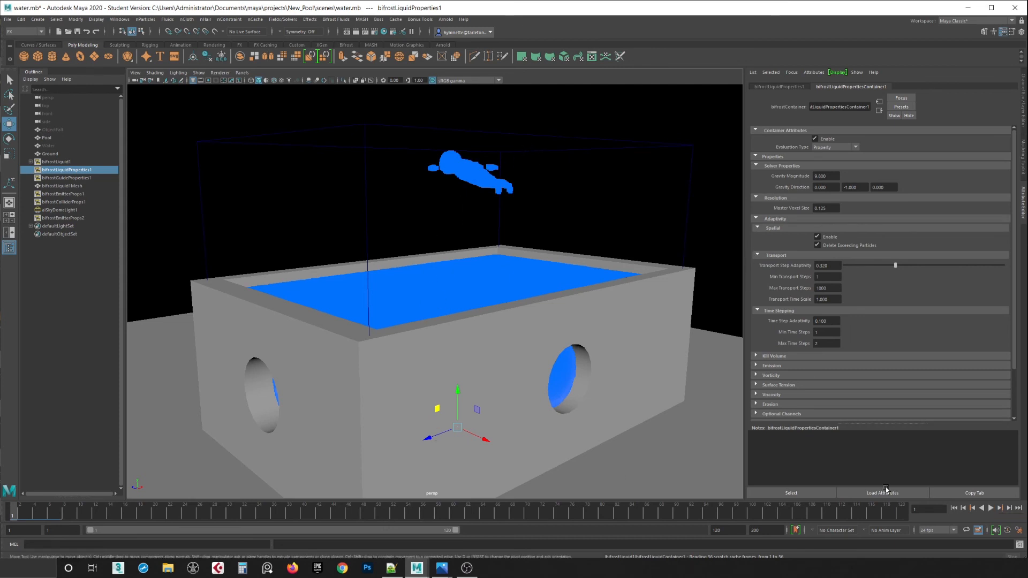
# Play the 0.125-voxel simulation until liquid pours from both holes and pools, stopping around frame 30
pyautogui.click(991, 508)
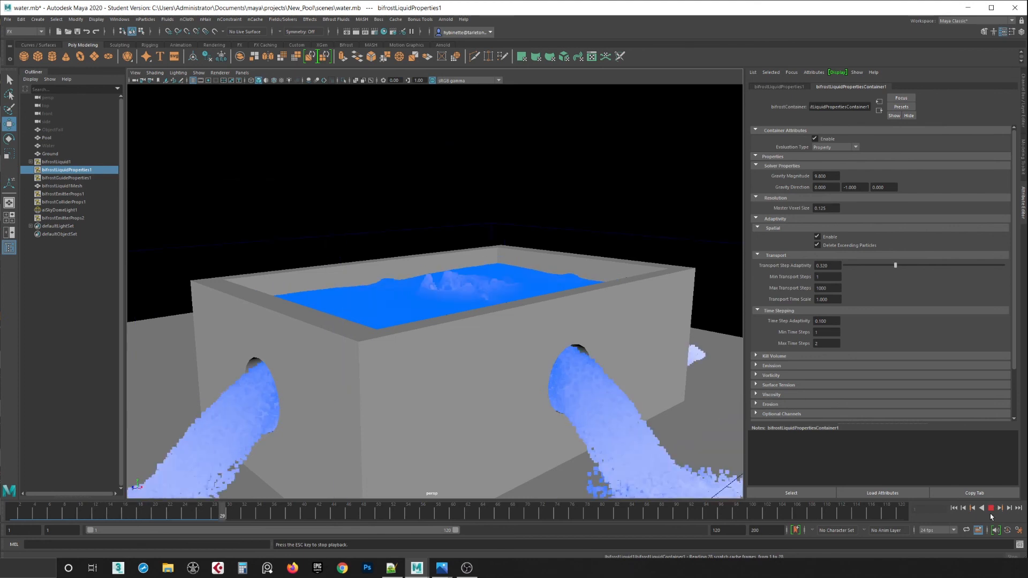
pyautogui.click(992, 508)
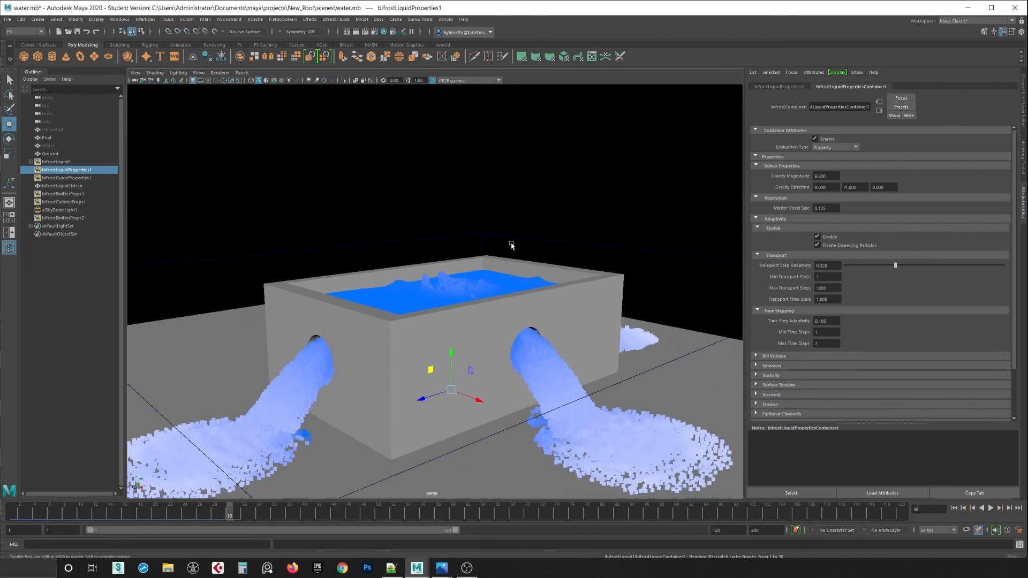
pyautogui.moveTo(454, 253)
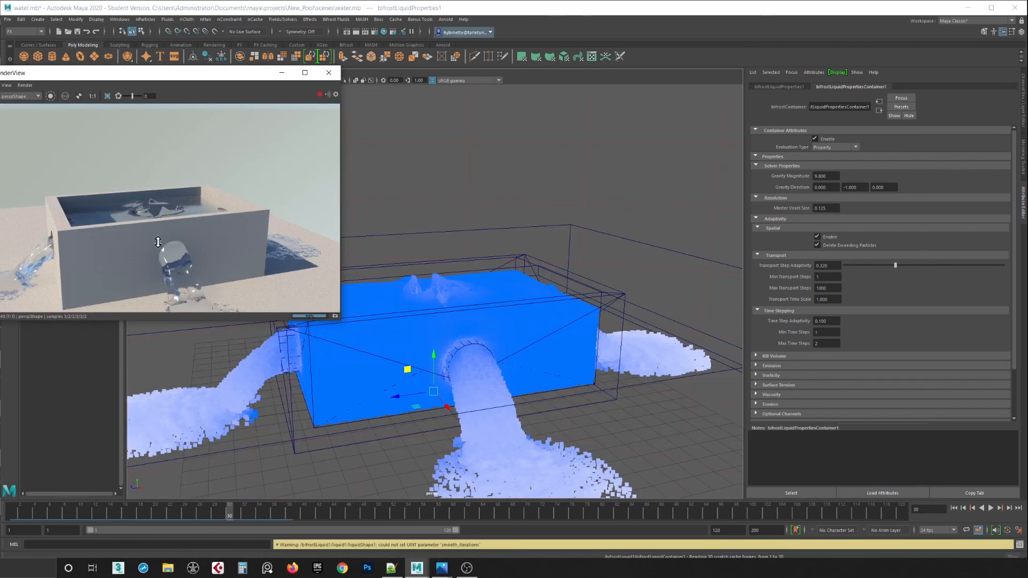
pyautogui.moveTo(152, 207)
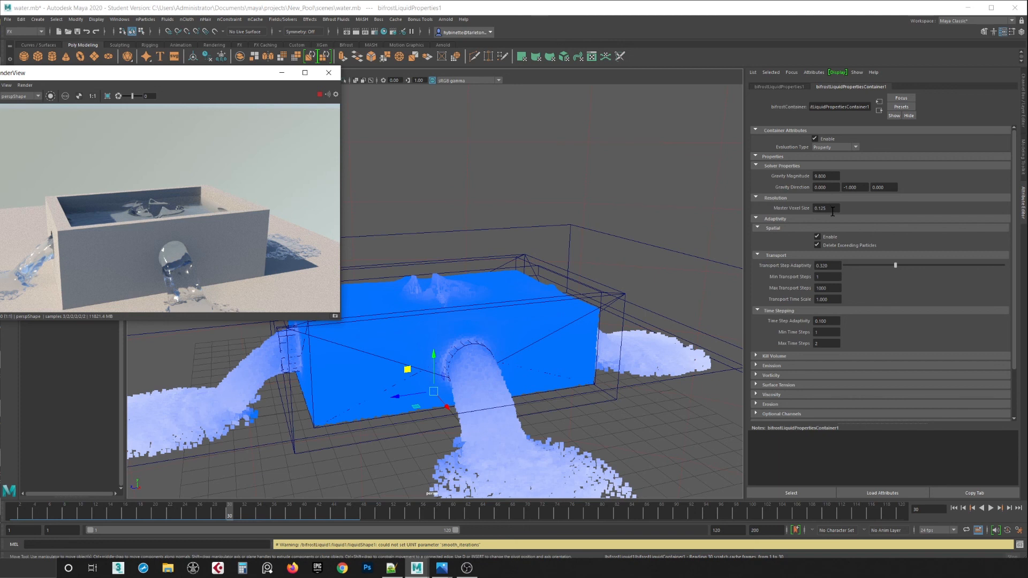
pyautogui.moveTo(877, 225)
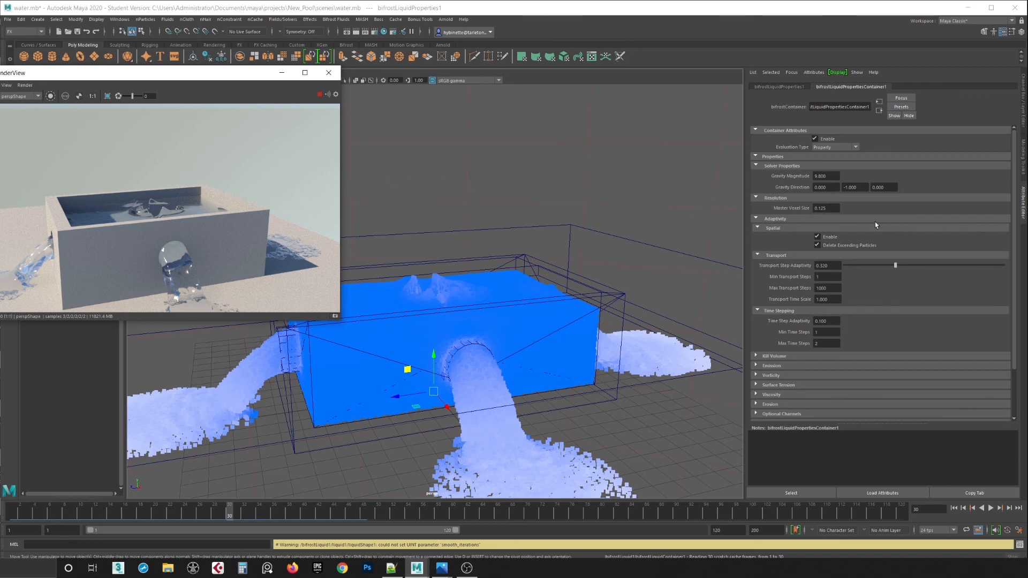
pyautogui.moveTo(799, 170)
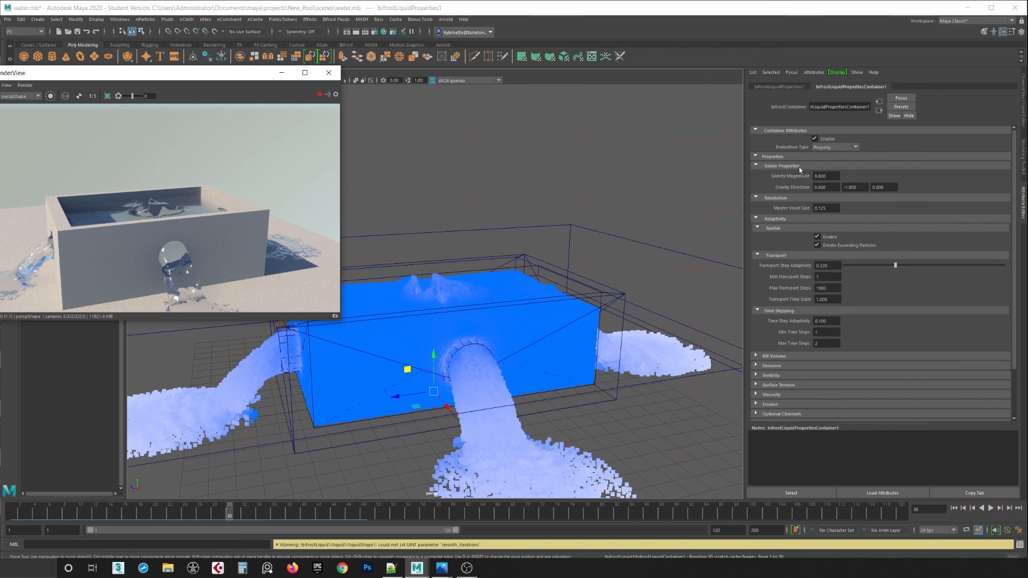